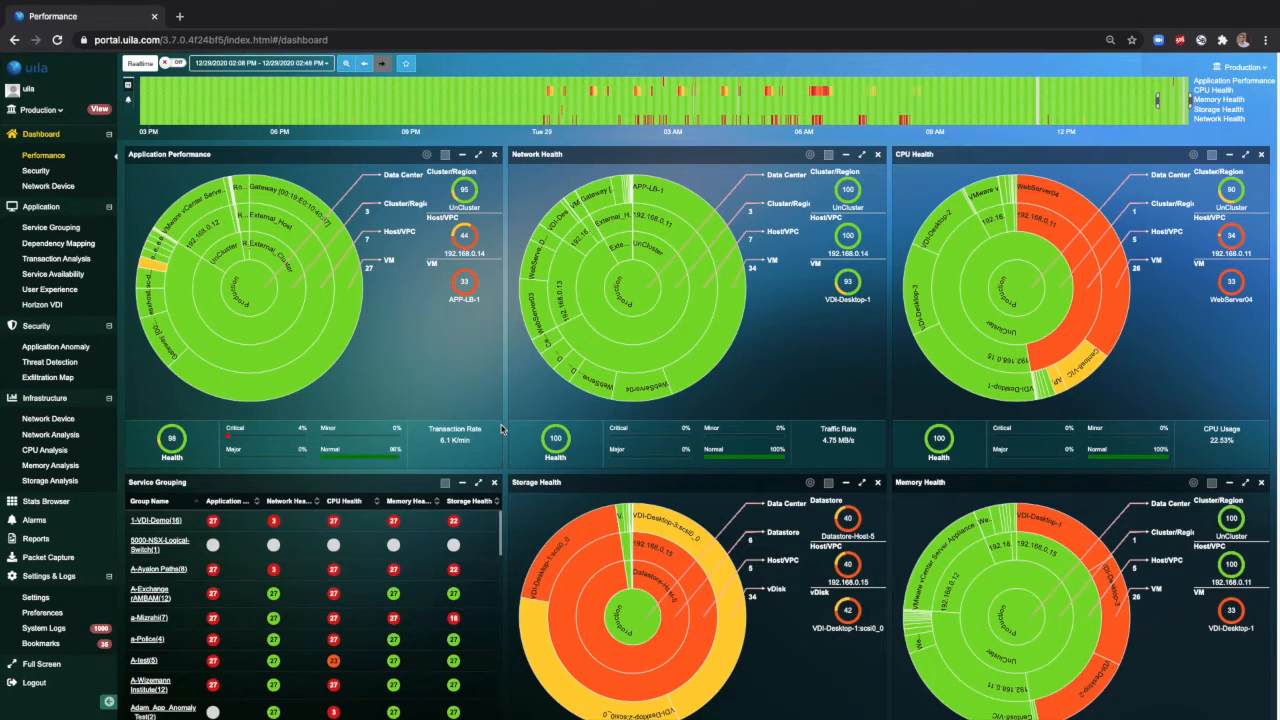
mouse_move(435, 379)
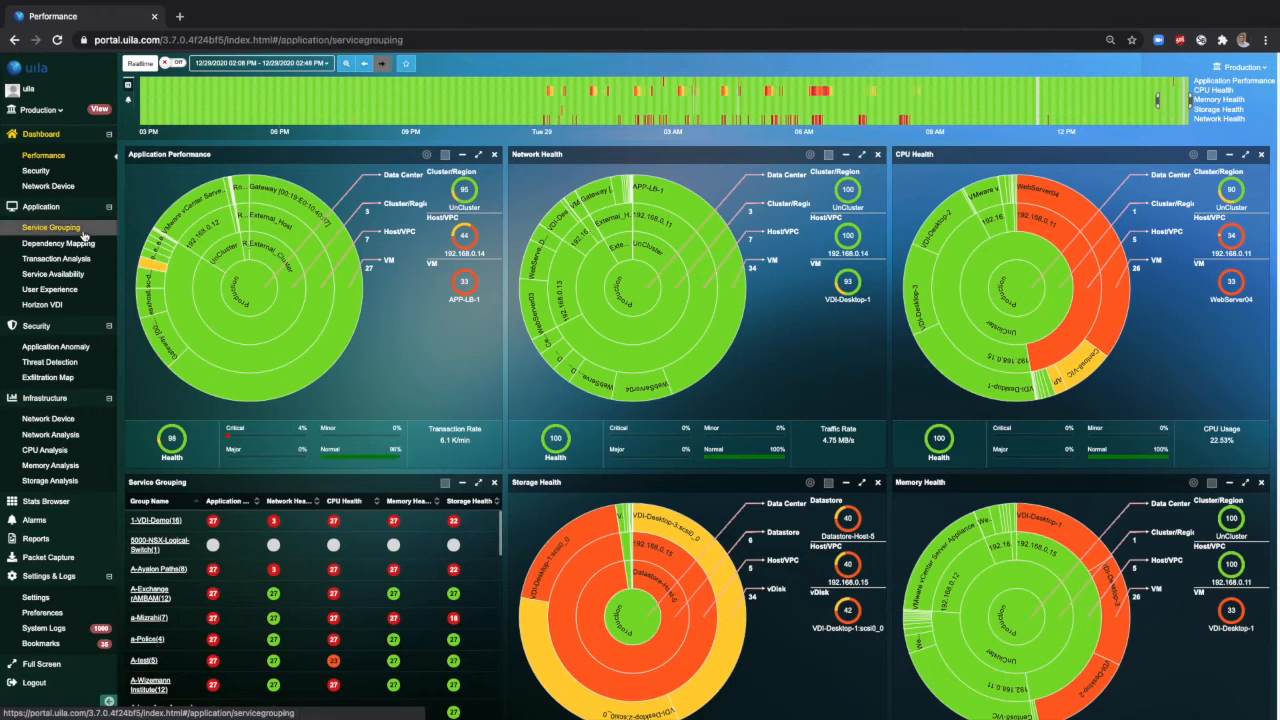
Open Application > Service Grouping to display the 1-VDI-Demo multi-tier application map
left_click(155, 520)
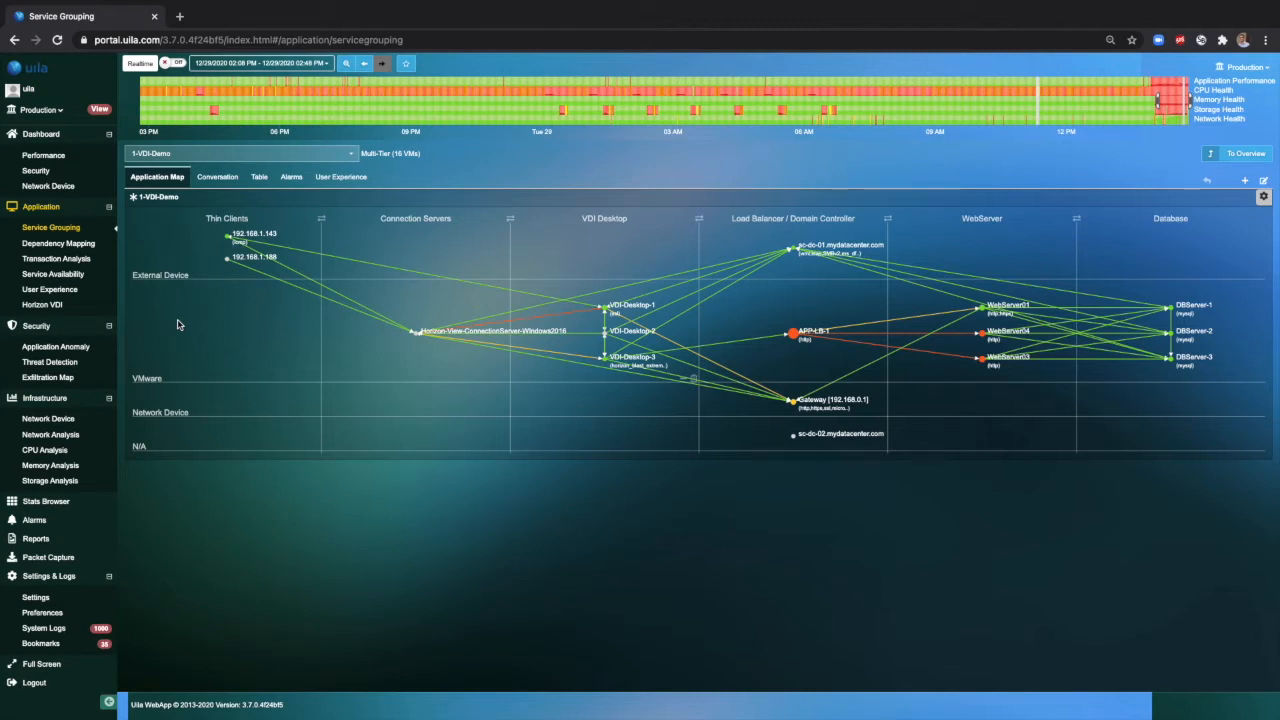
mouse_move(184, 330)
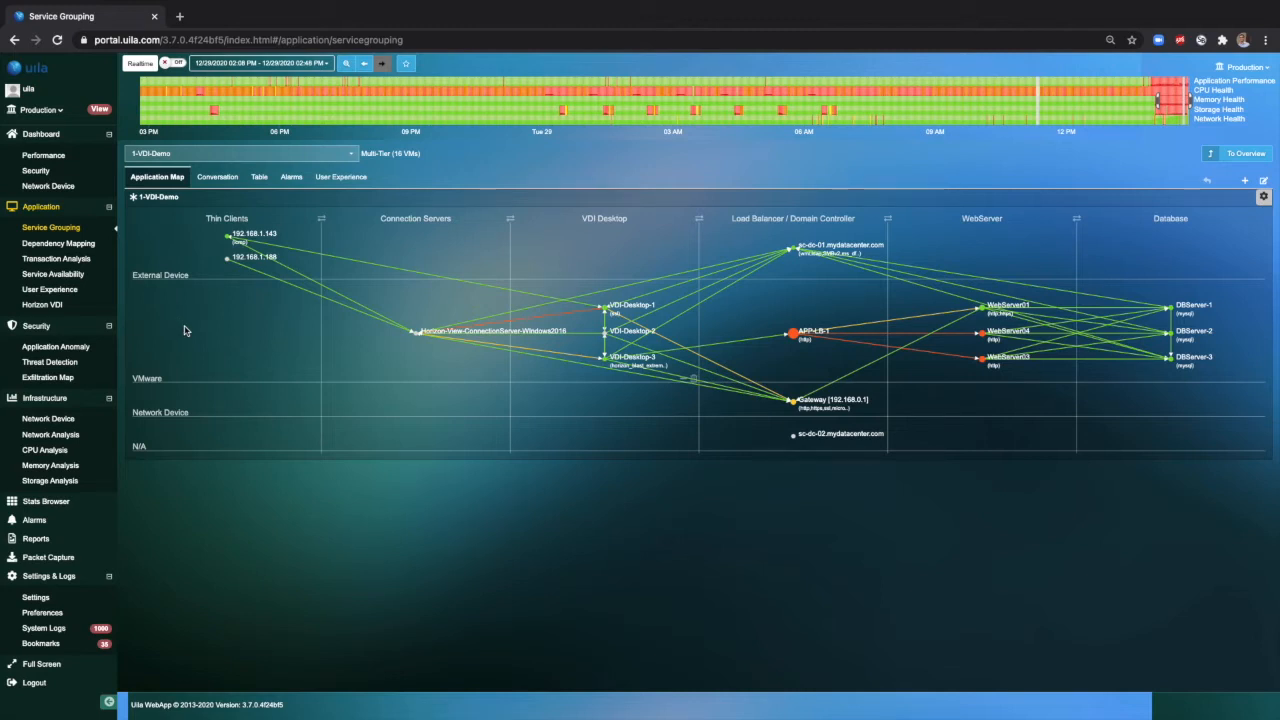
mouse_move(192, 336)
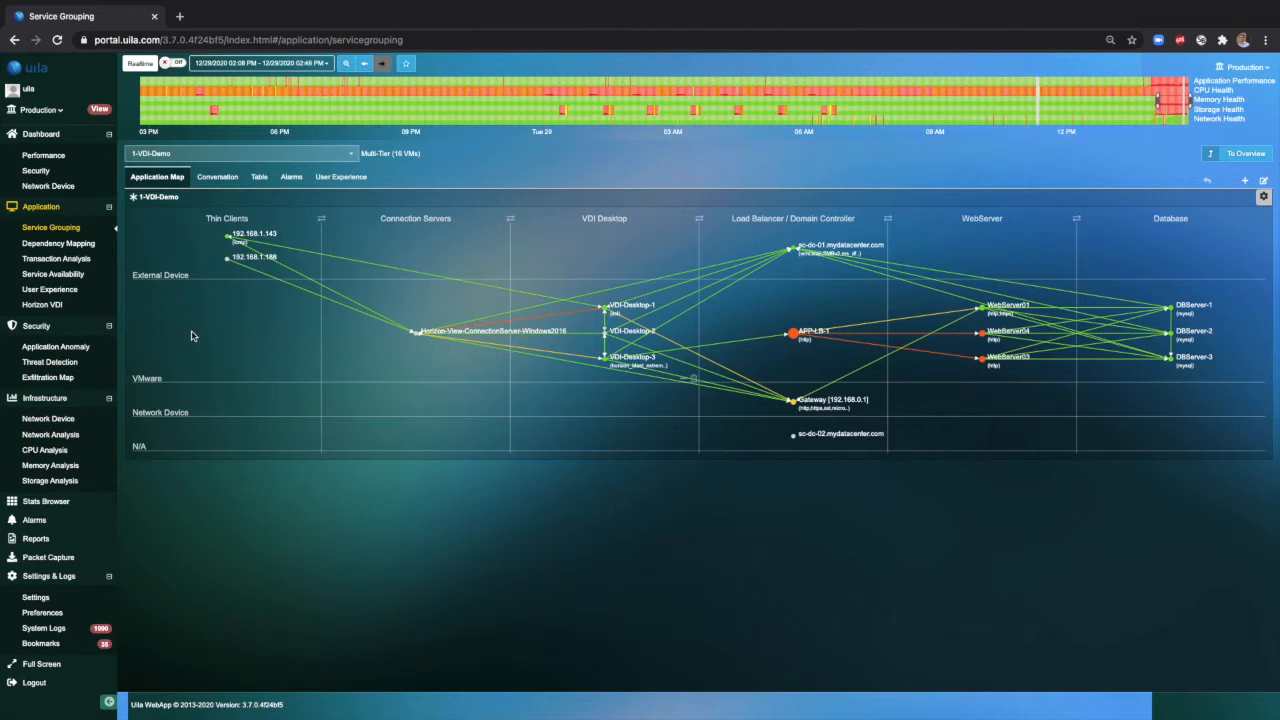
mouse_move(410, 331)
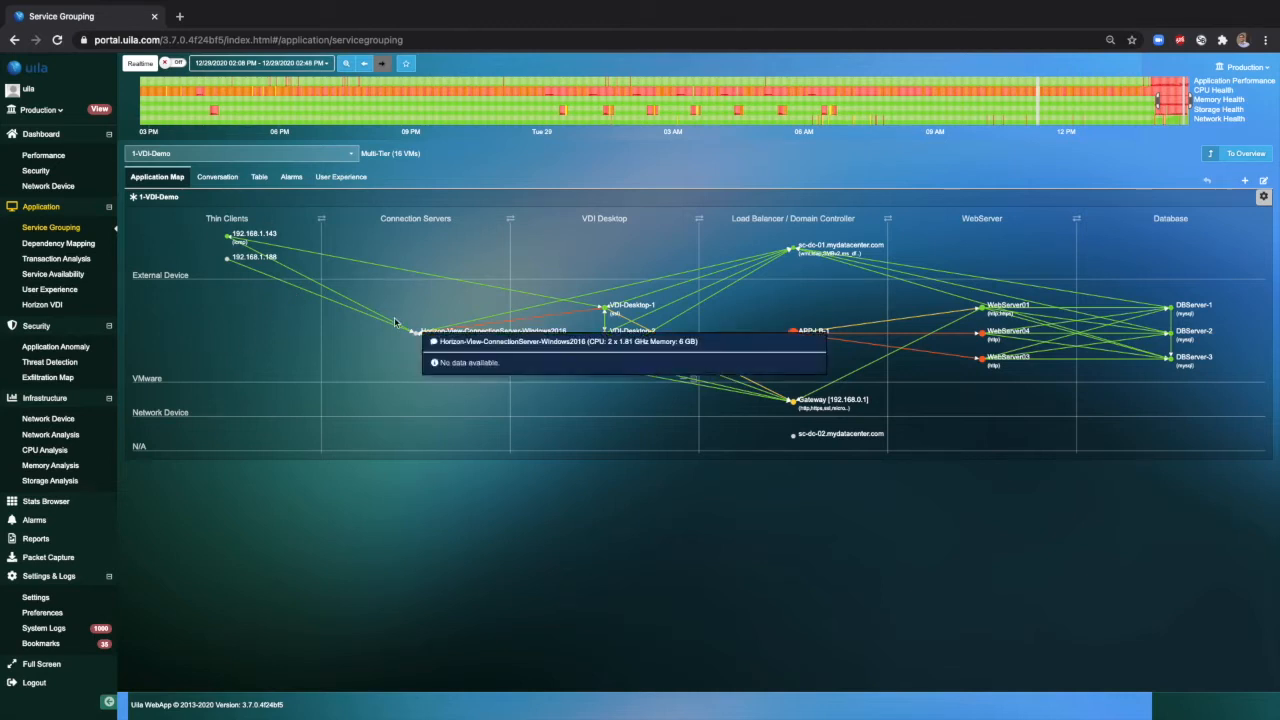
mouse_move(565, 388)
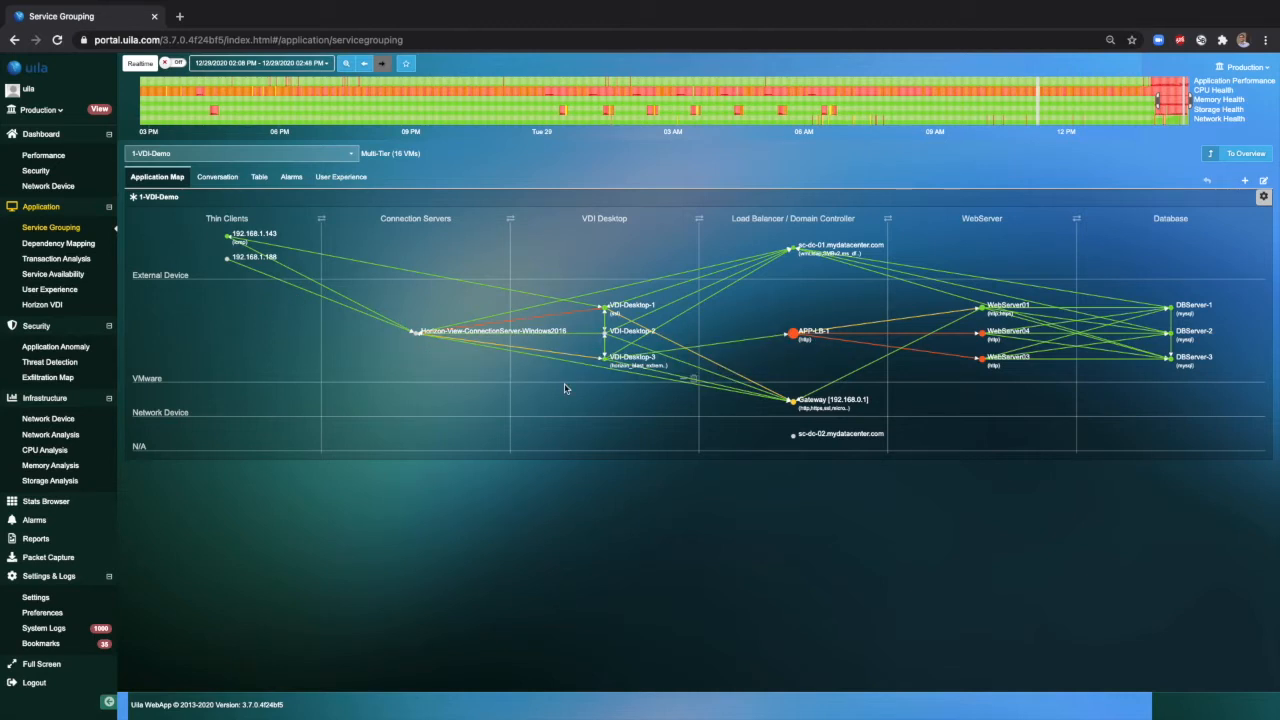
mouse_move(993, 396)
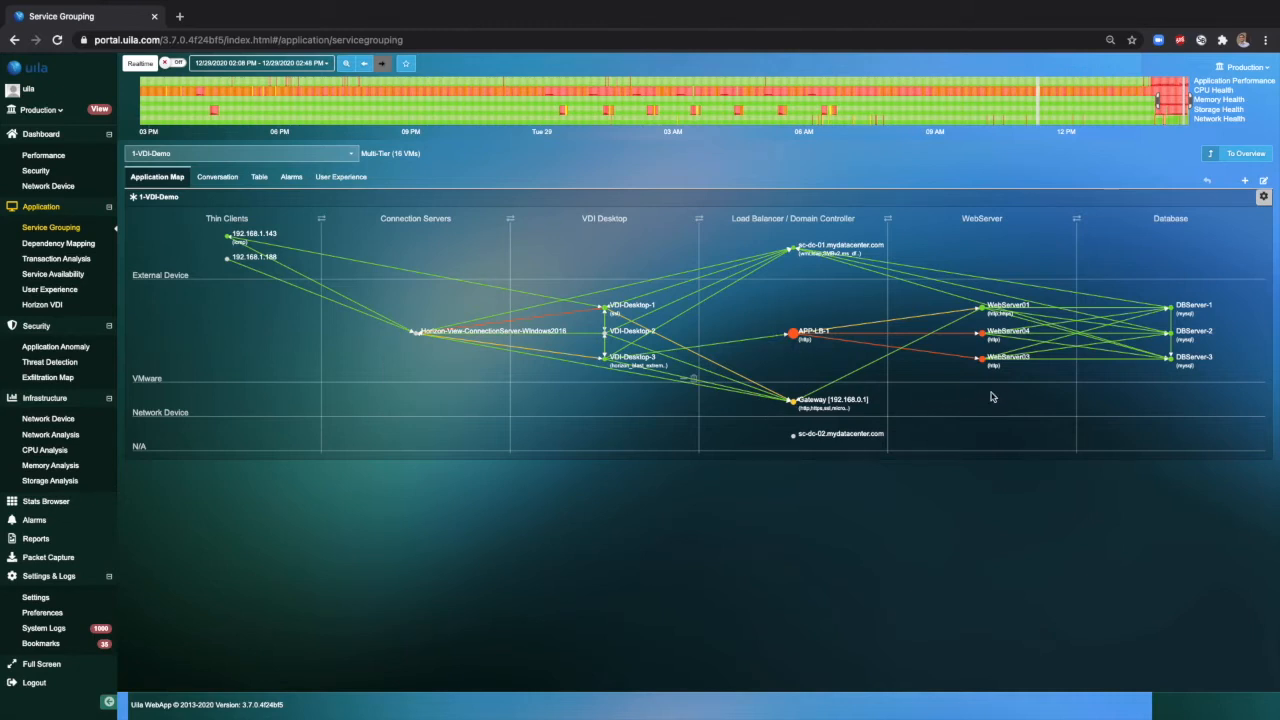
mouse_move(1164, 389)
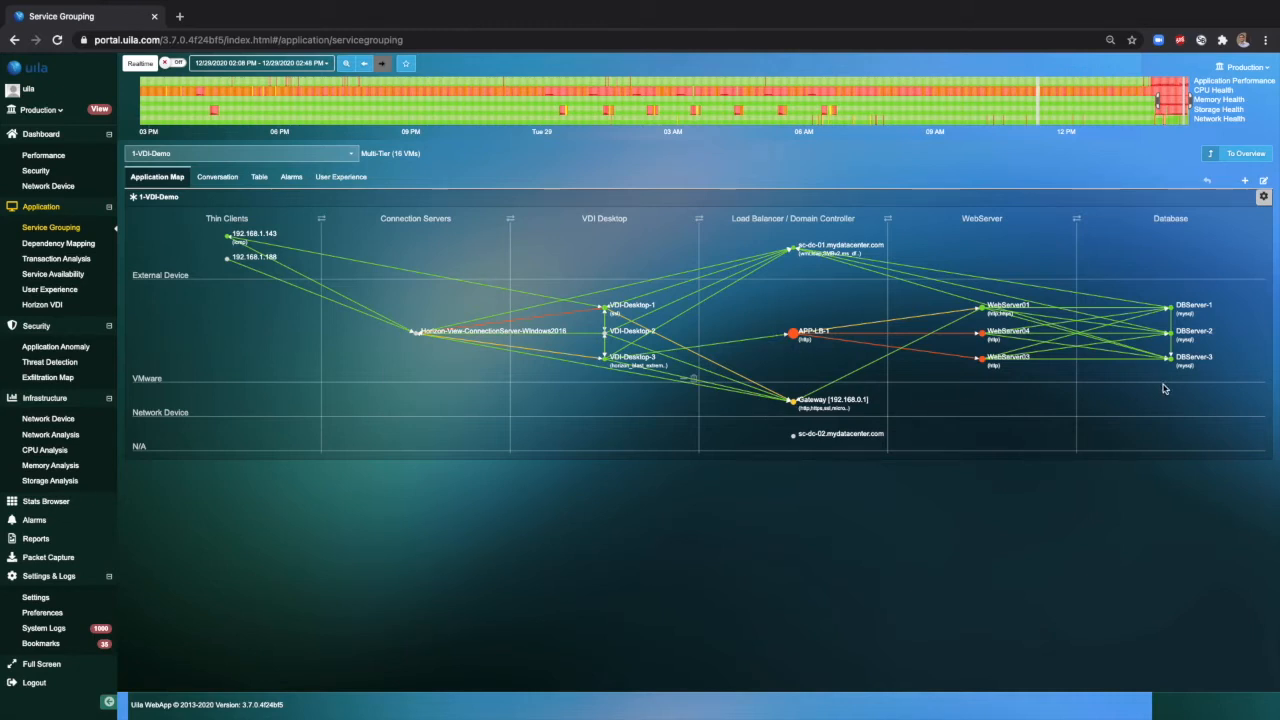
mouse_move(1033, 402)
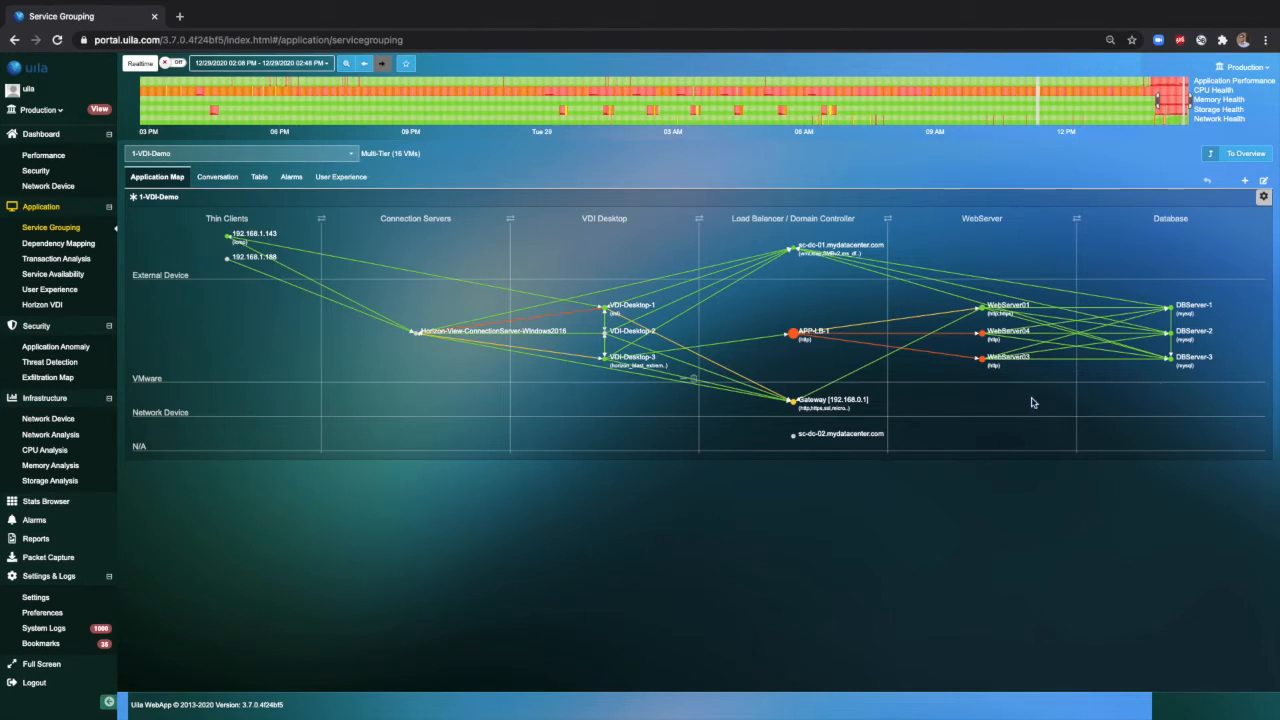
mouse_move(900, 377)
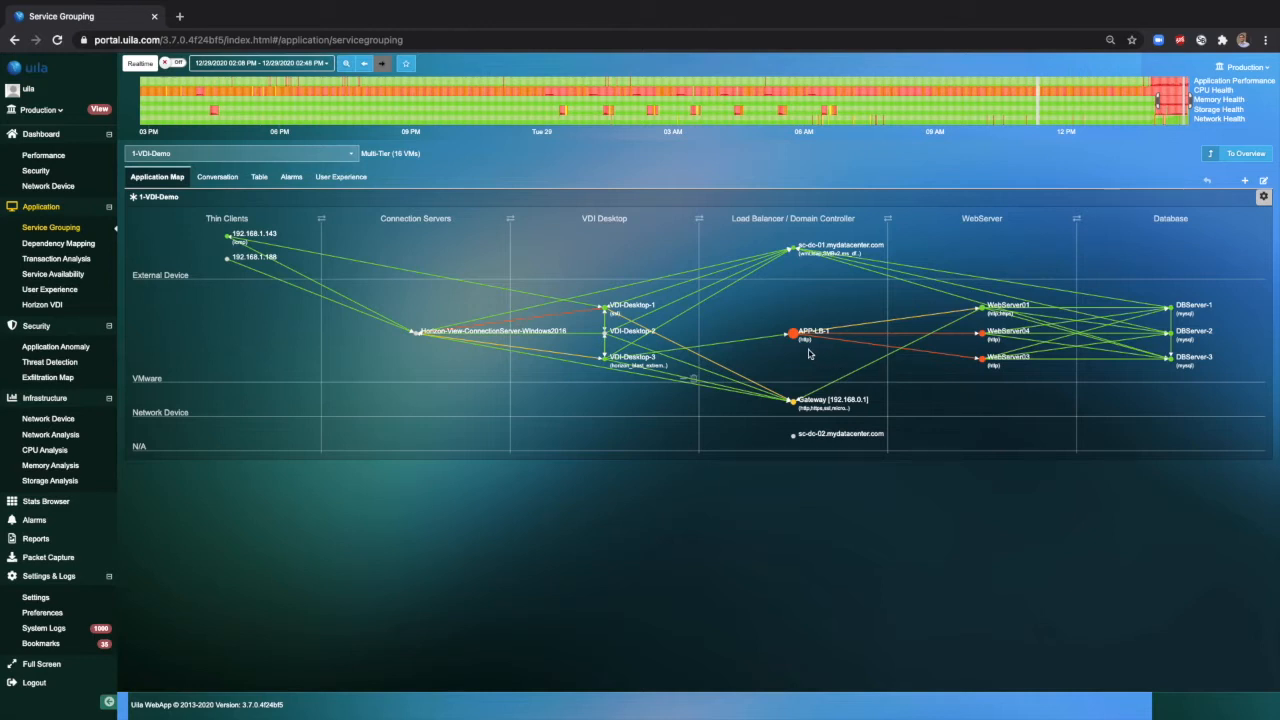
mouse_move(968, 360)
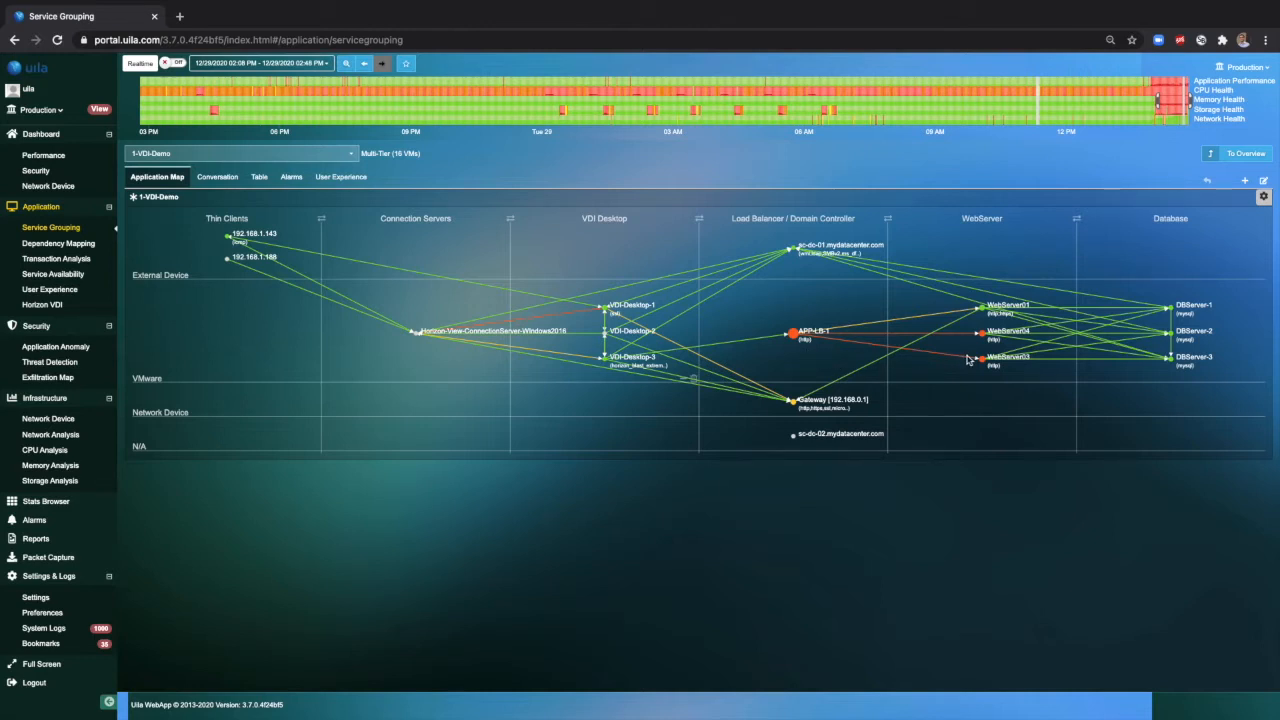
mouse_move(962, 351)
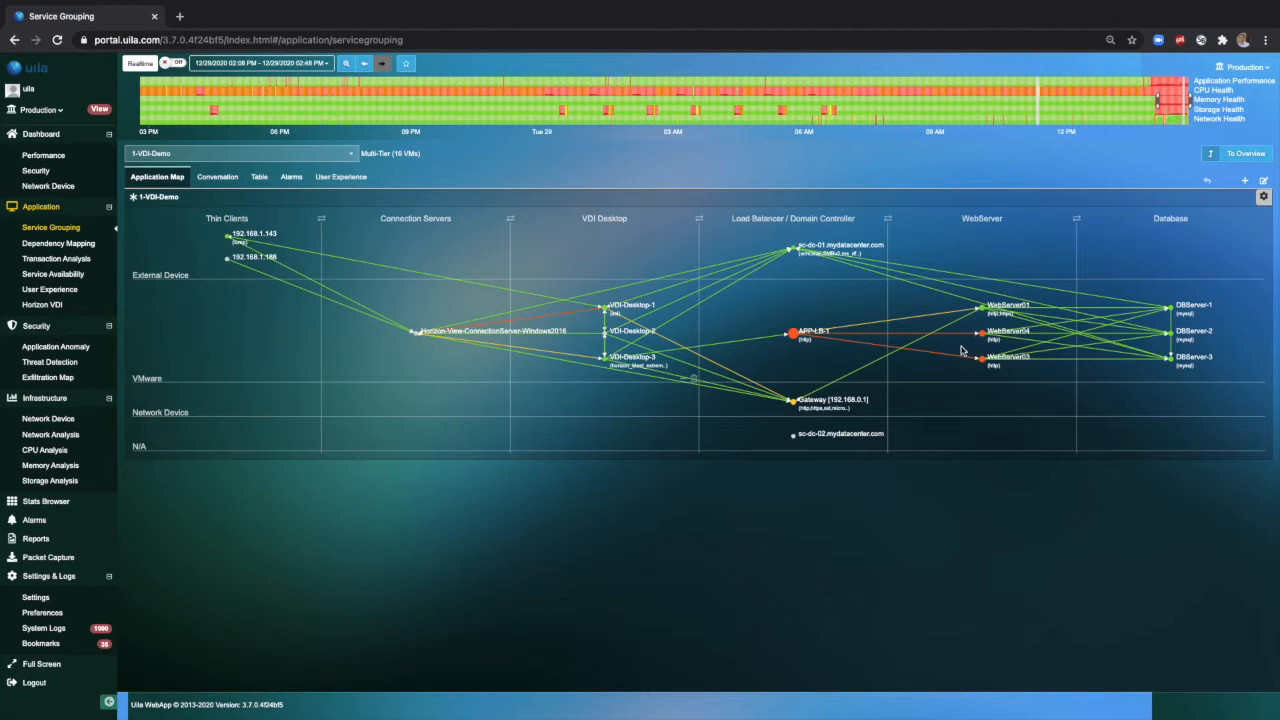
mouse_move(958, 335)
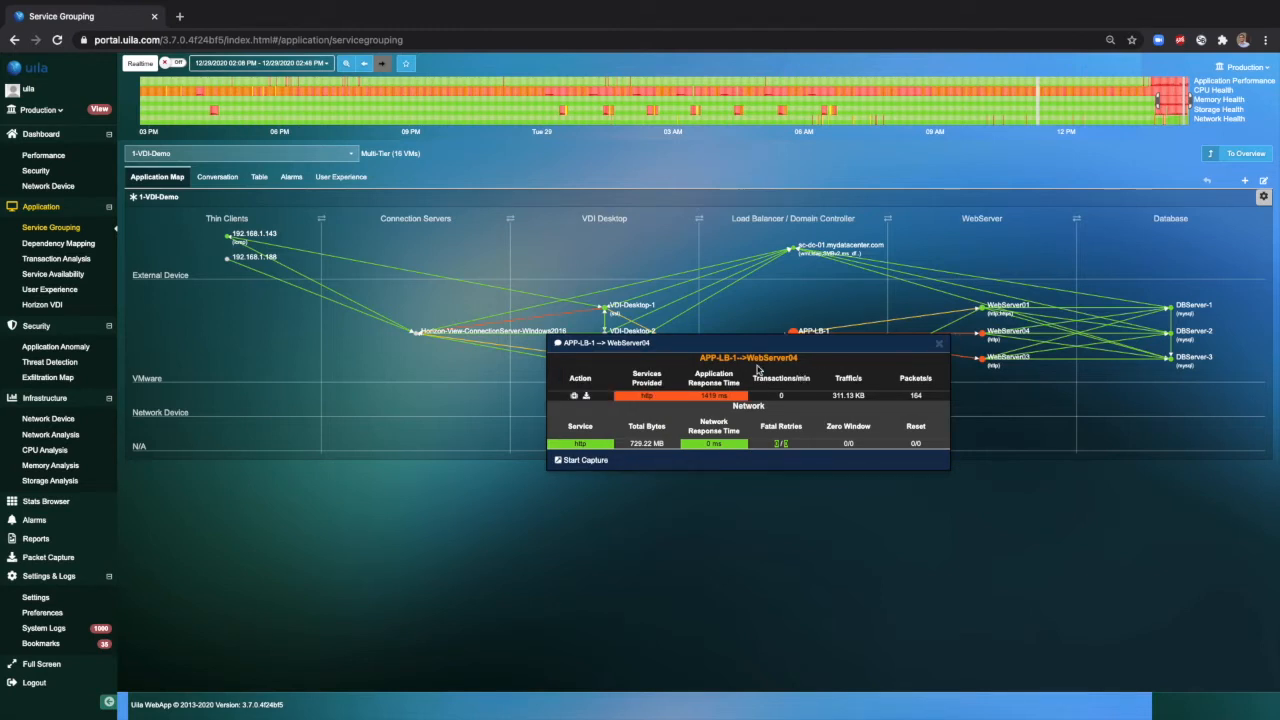
mouse_move(658, 363)
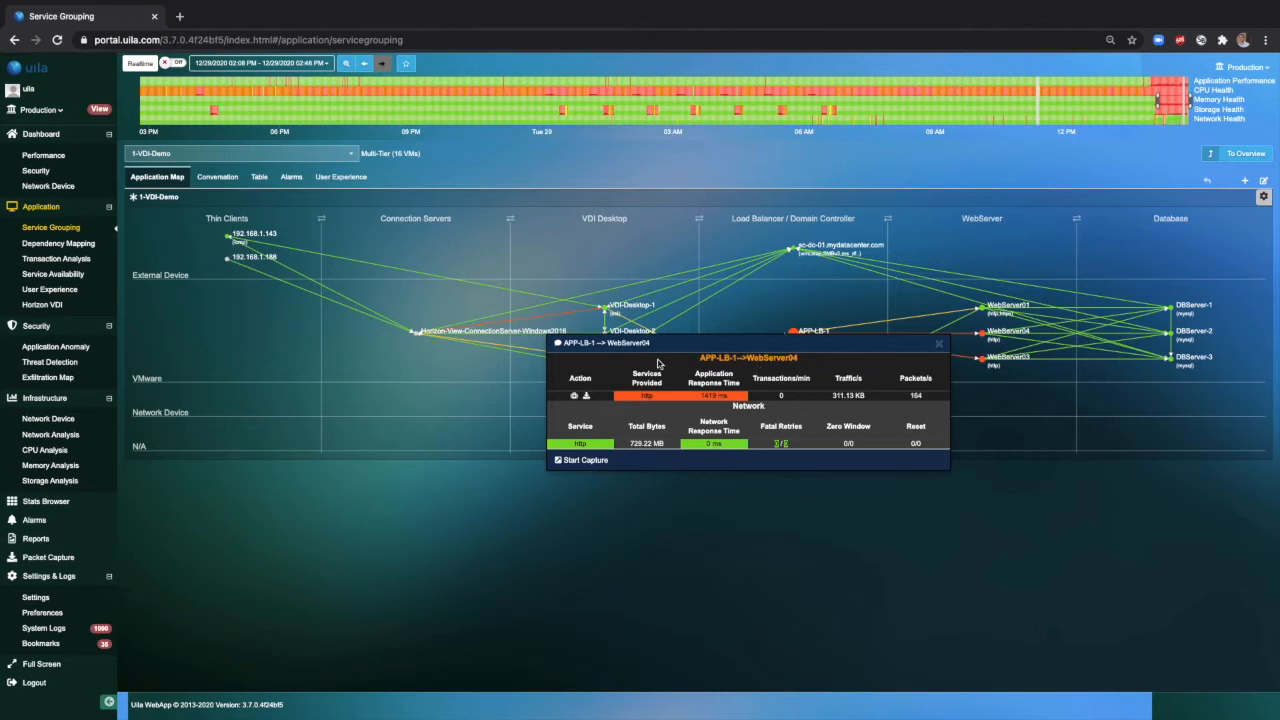
mouse_move(763, 423)
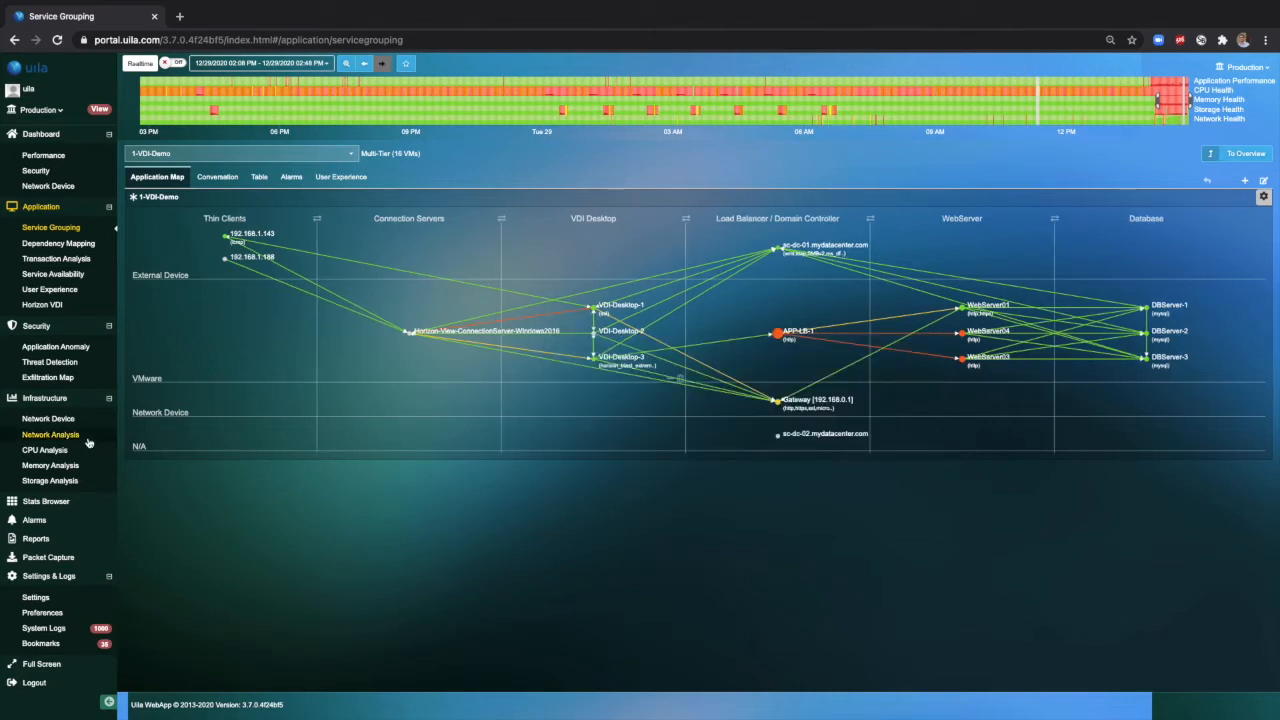
Open Infrastructure > Network Analysis to view Production traffic flows from Unknown_TOR to applications
left_click(50, 434)
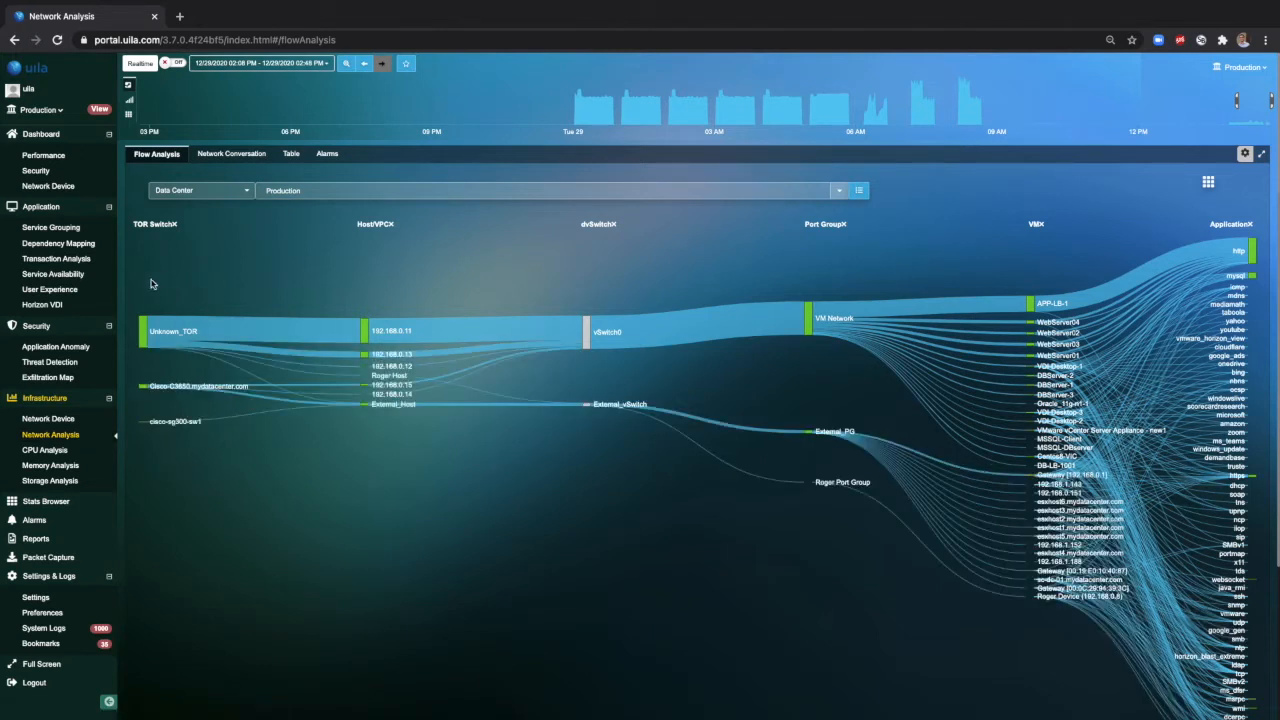
mouse_move(458, 310)
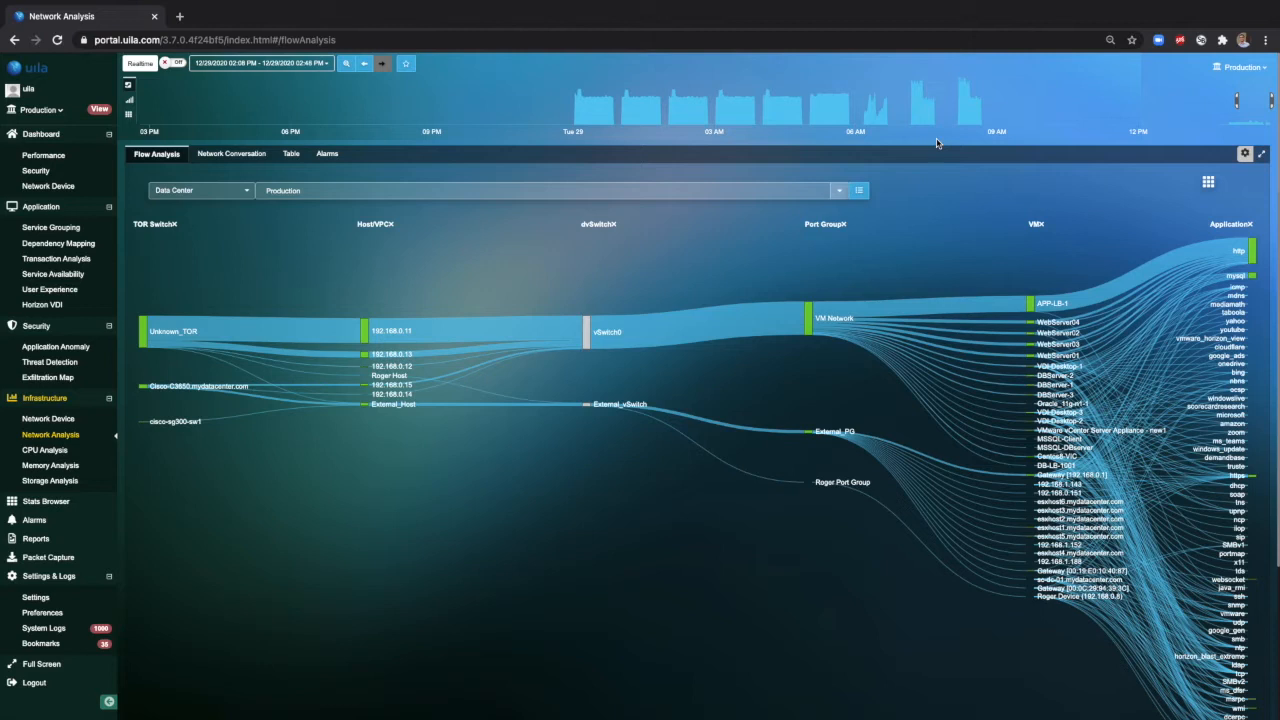
mouse_move(982, 102)
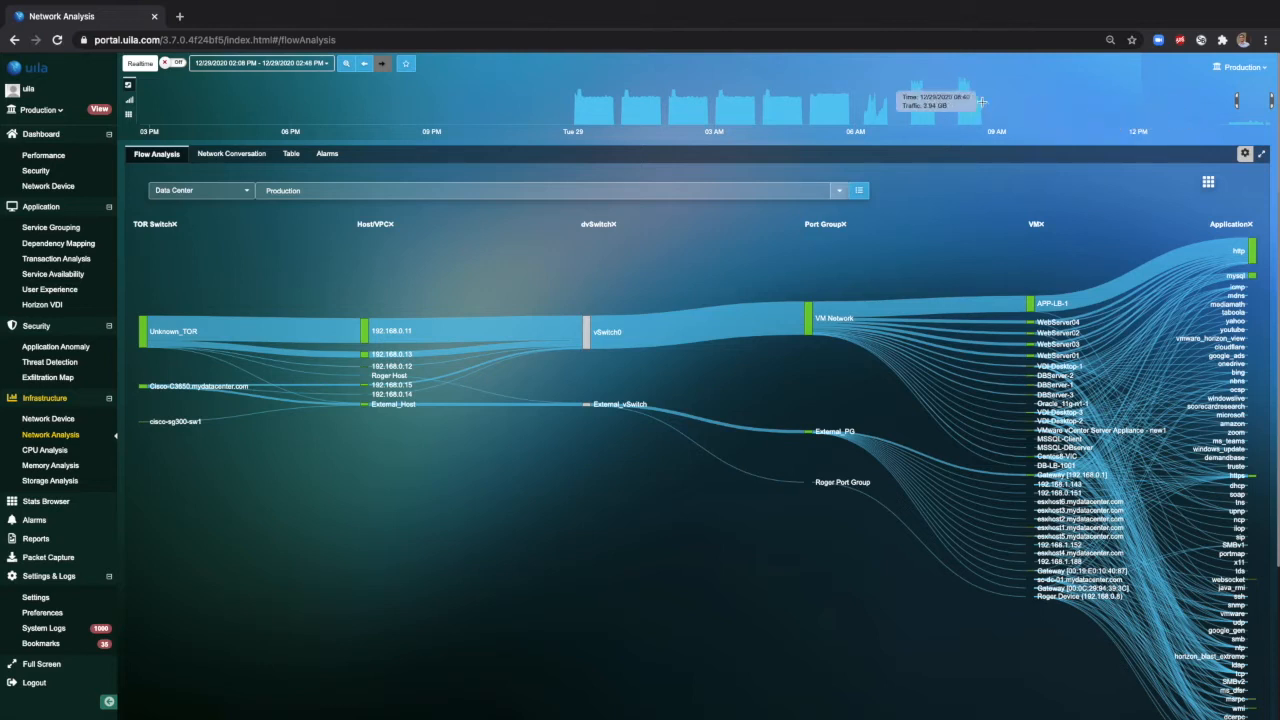
mouse_move(924, 150)
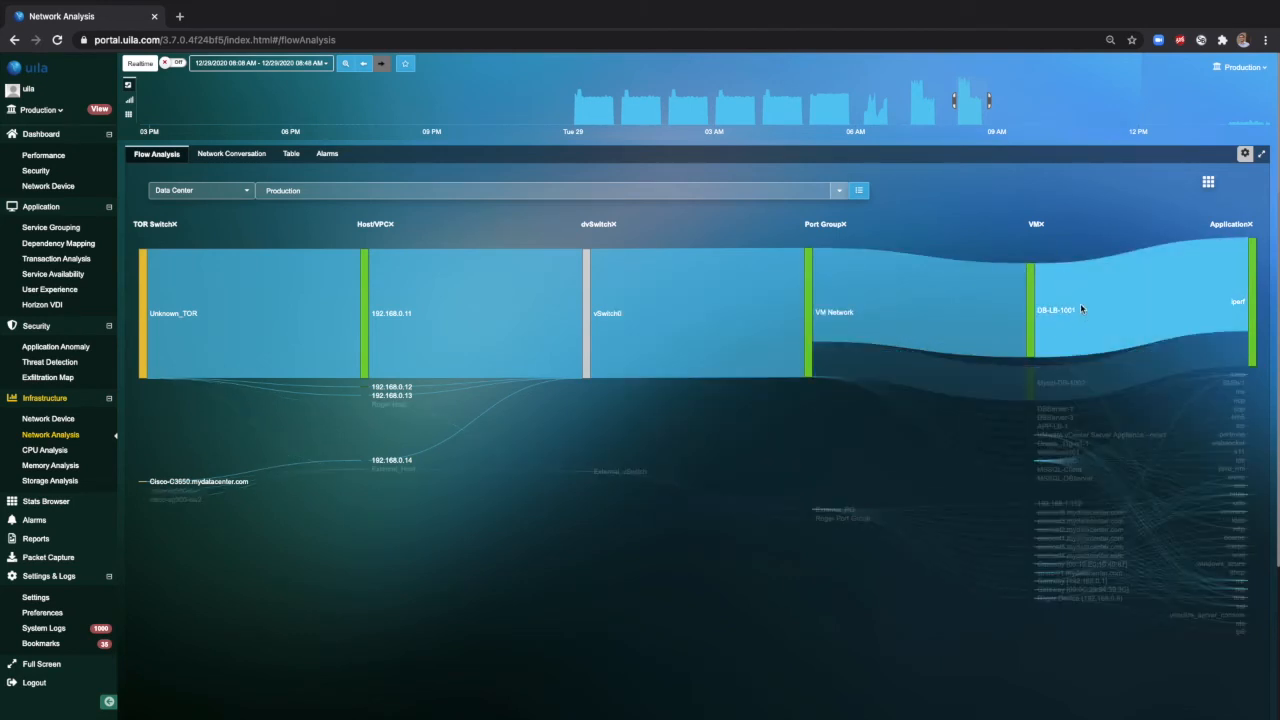
mouse_move(1070, 383)
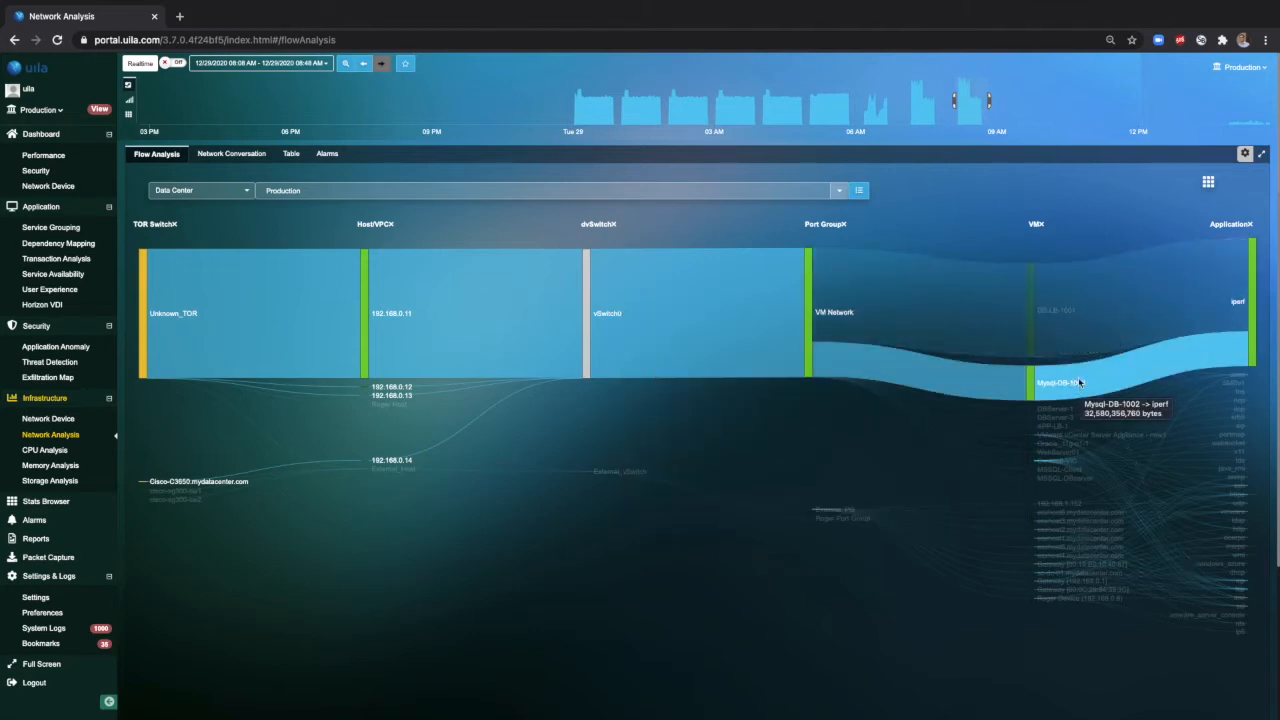
mouse_move(827, 343)
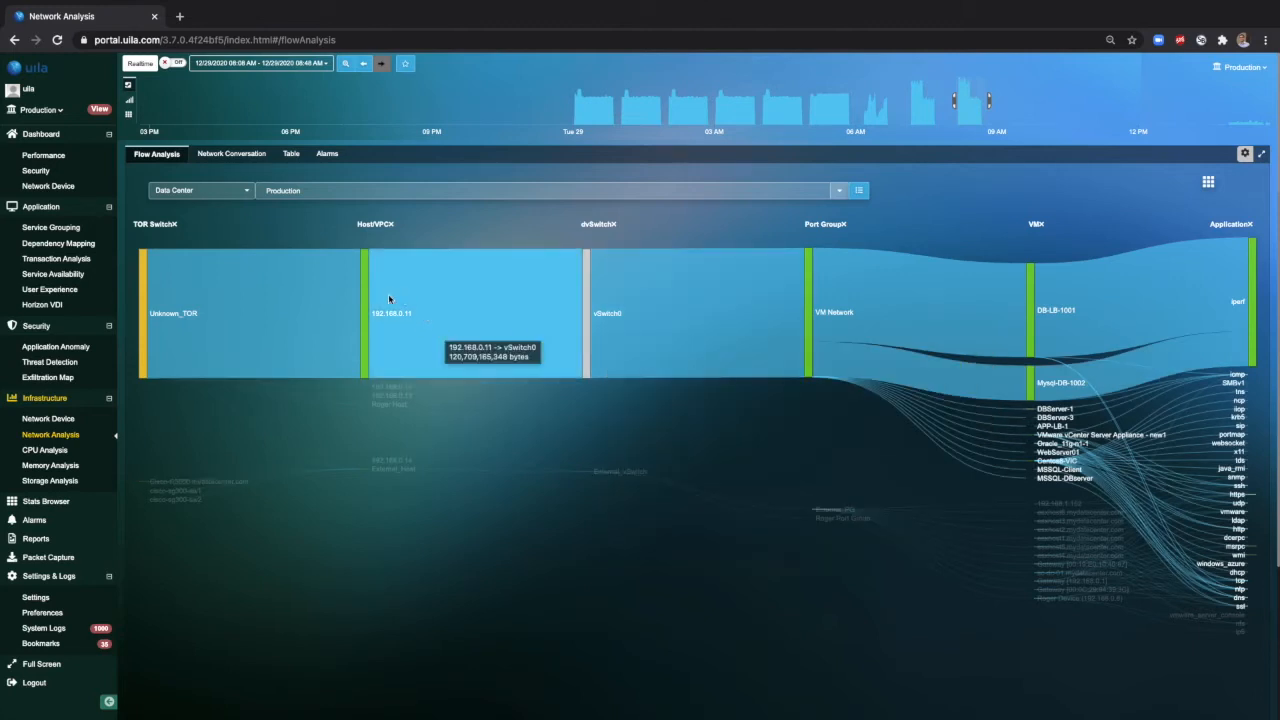
mouse_move(383, 326)
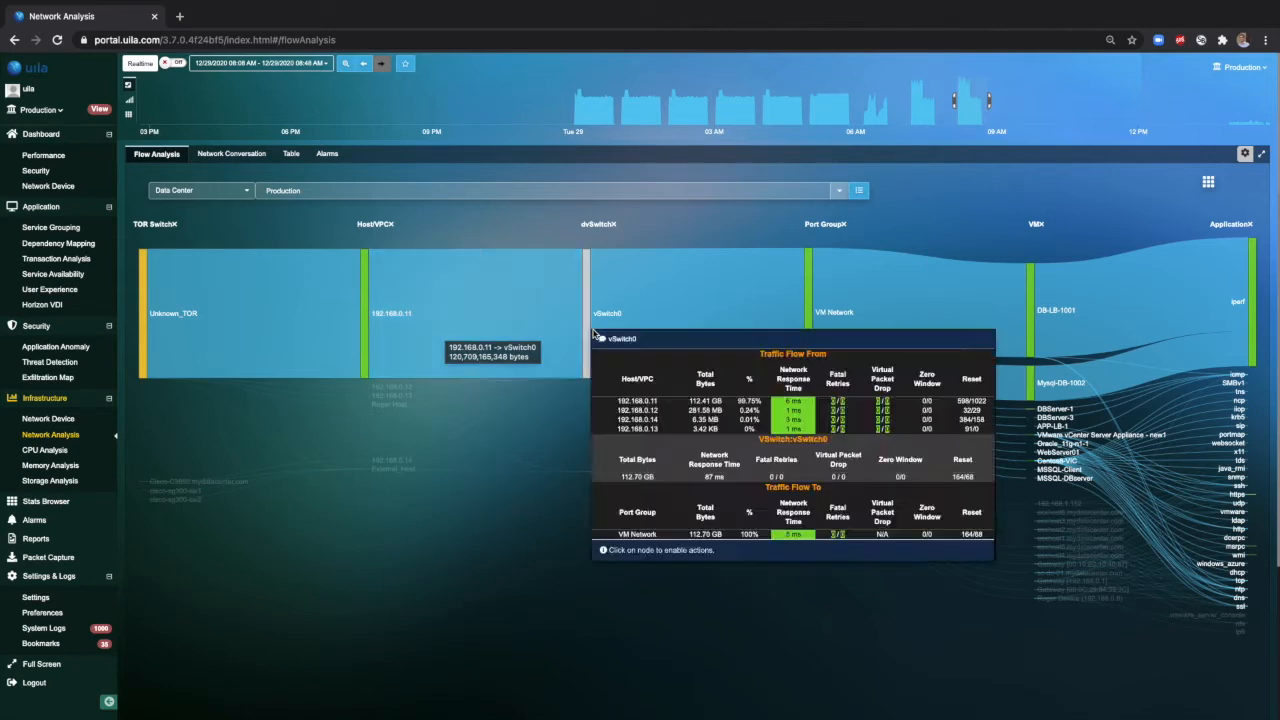
mouse_move(915, 325)
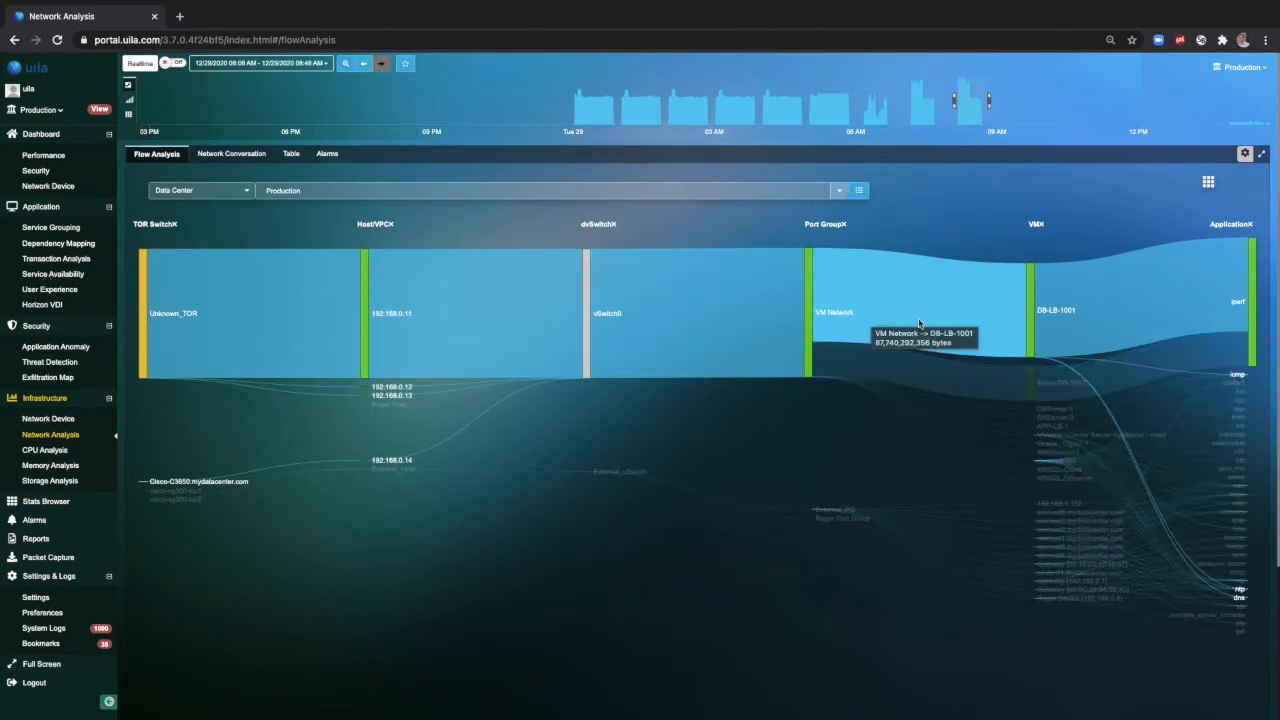
Review the DB-LB-1001 traffic statistics popup, then close it to restore the flow map
left_click(1055, 310)
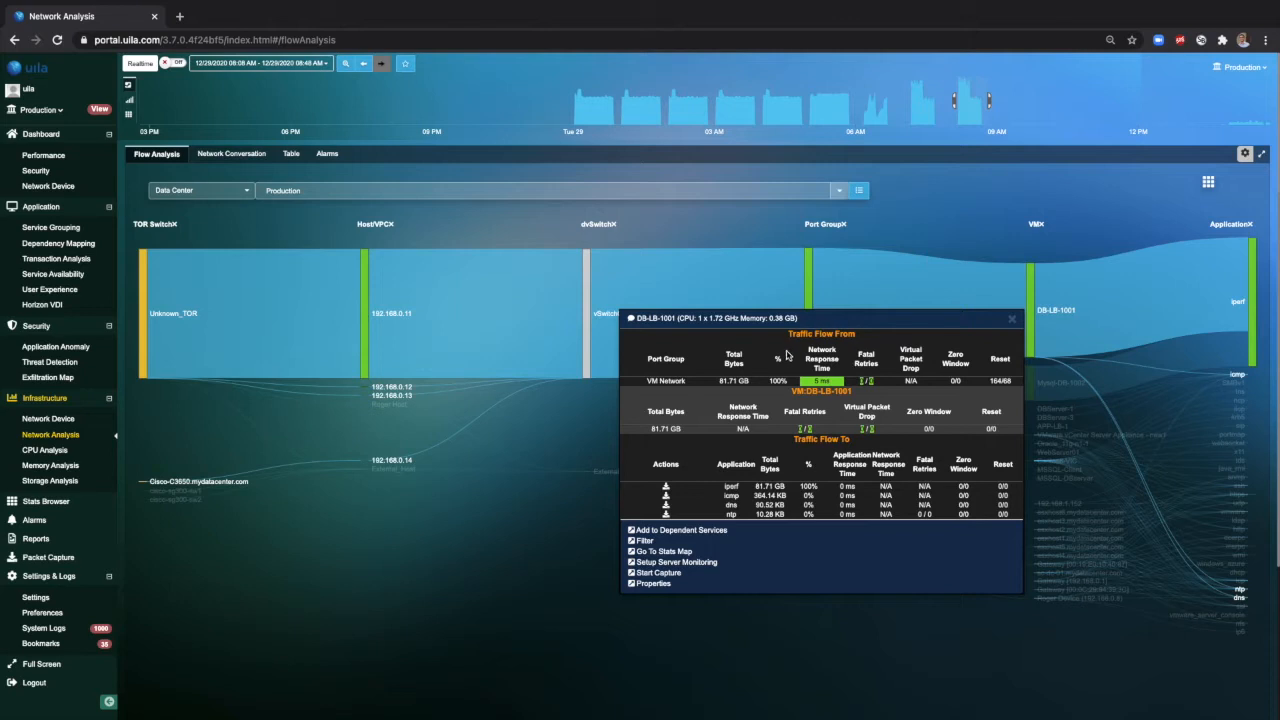
mouse_move(834, 344)
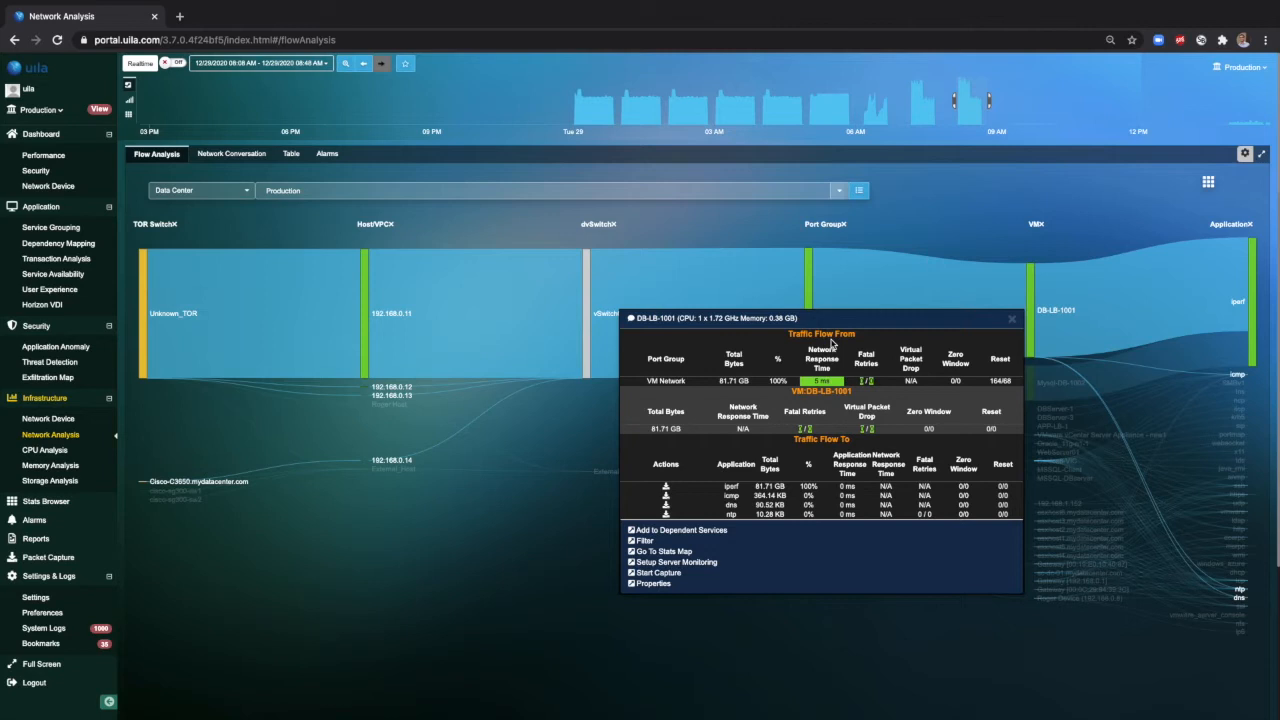
mouse_move(888, 358)
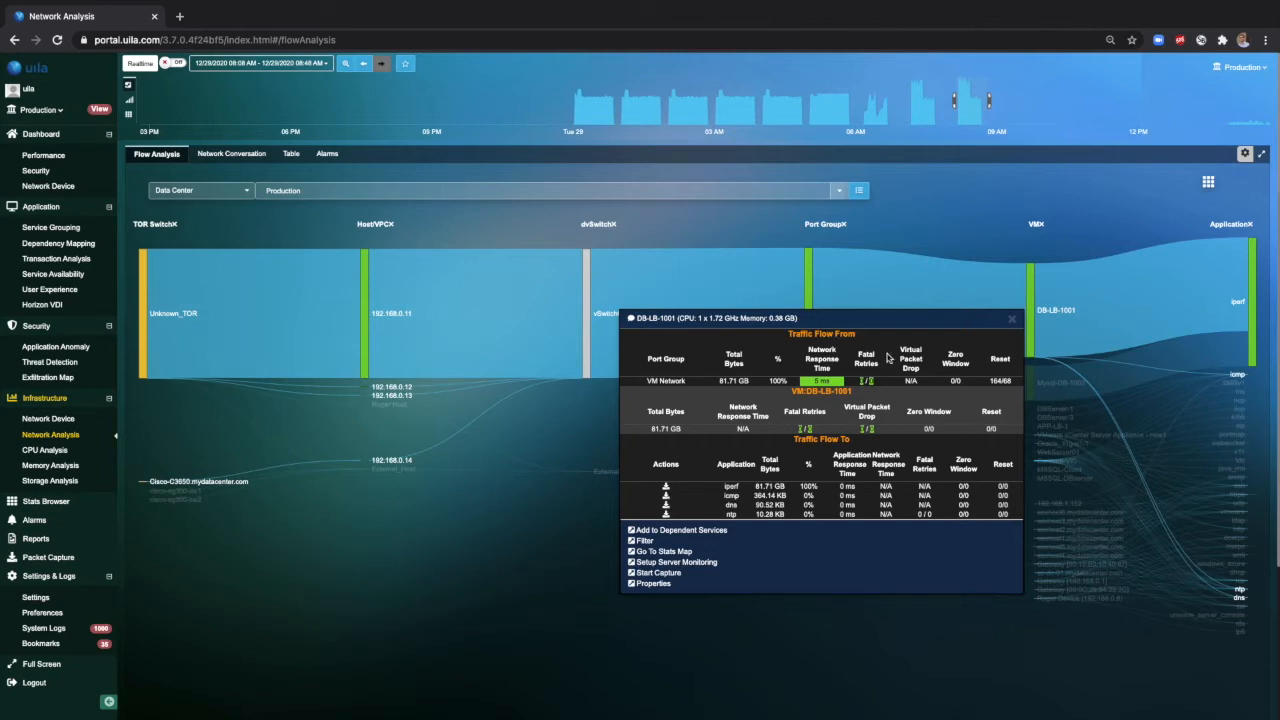
mouse_move(943, 365)
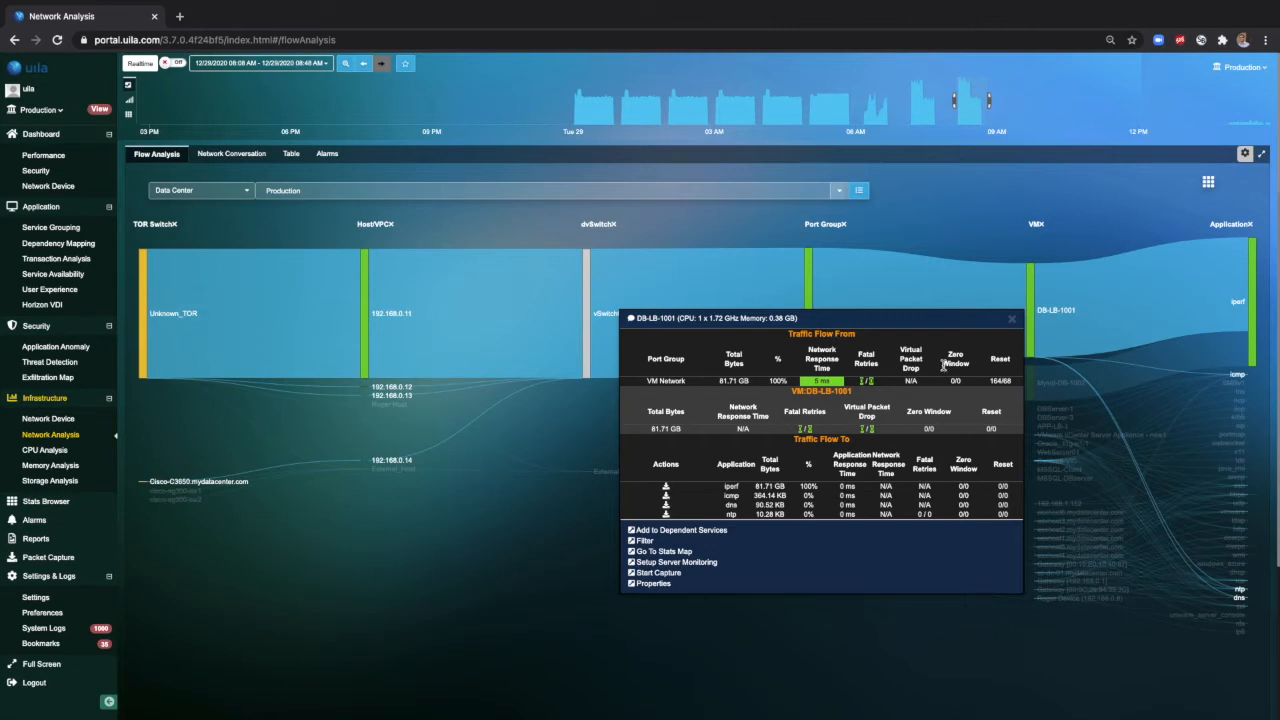
mouse_move(950, 400)
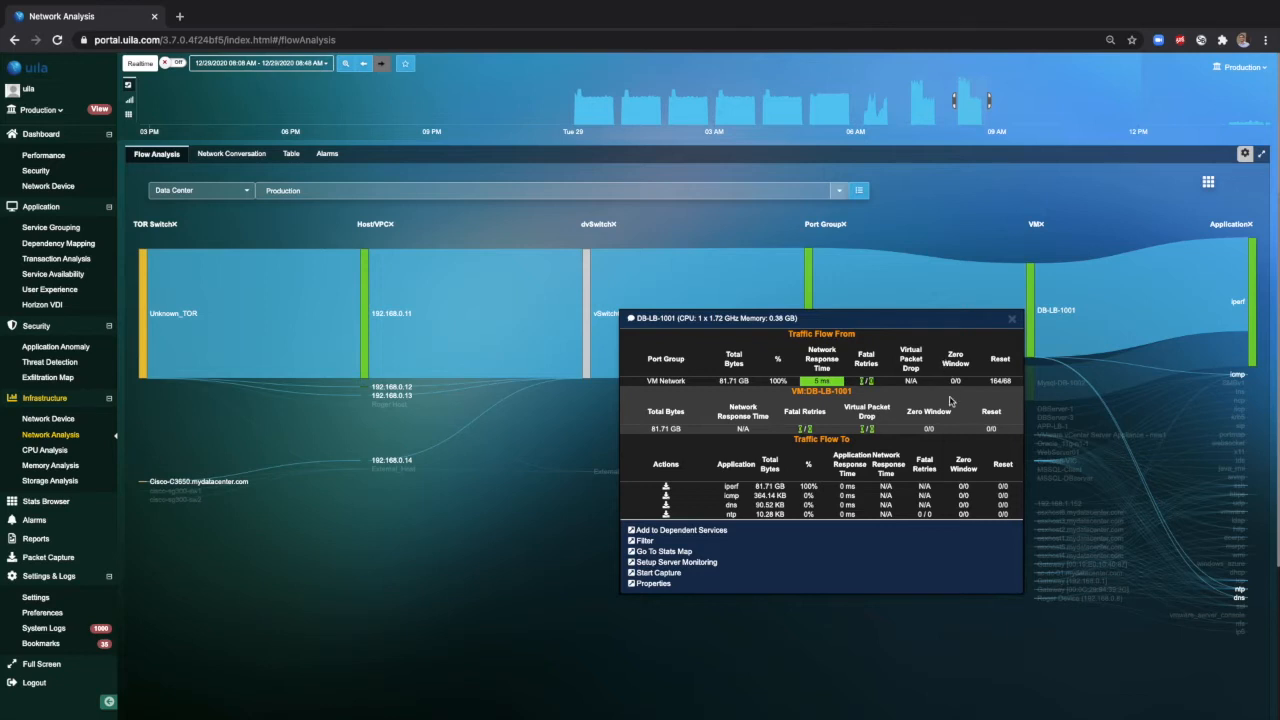
mouse_move(906, 435)
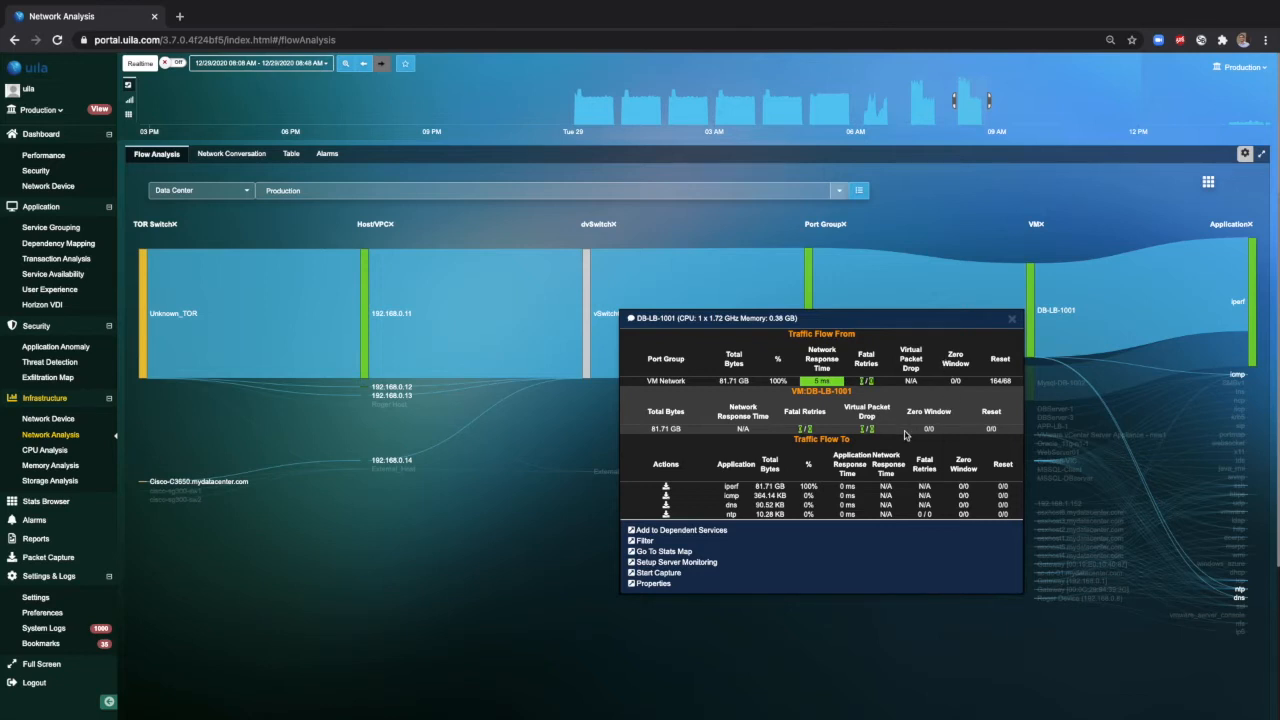
mouse_move(877, 482)
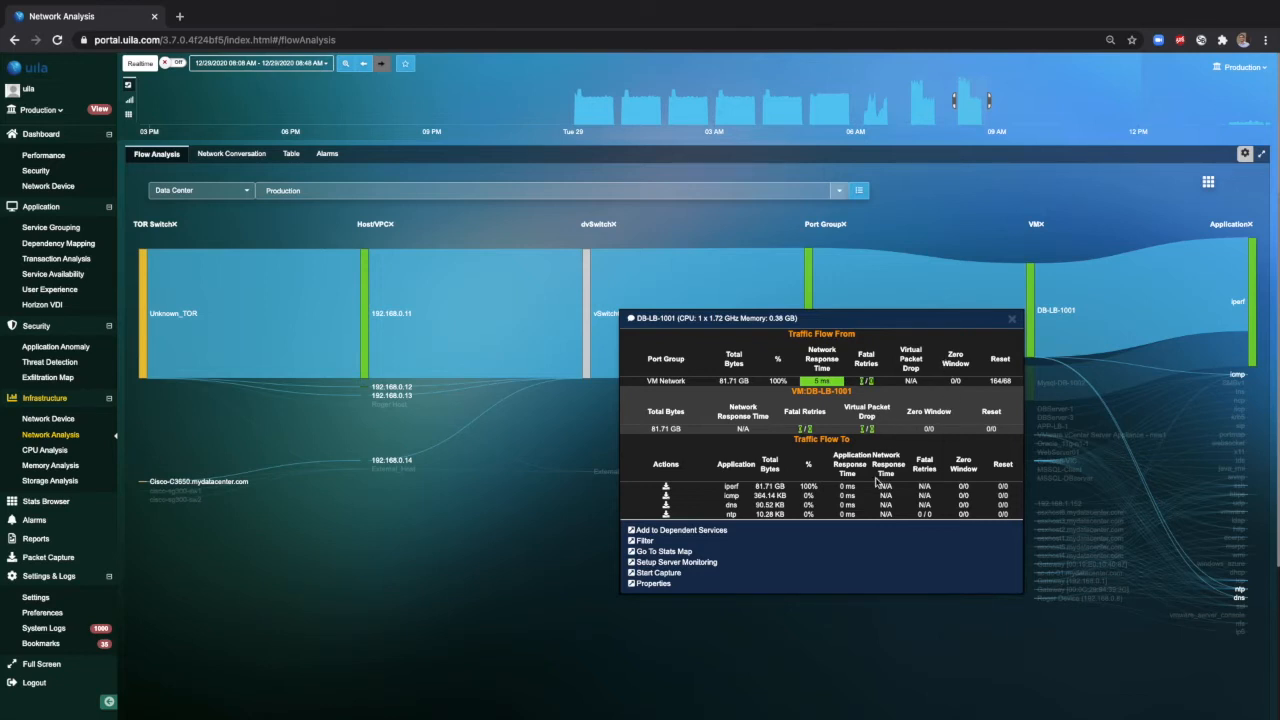
mouse_move(740, 458)
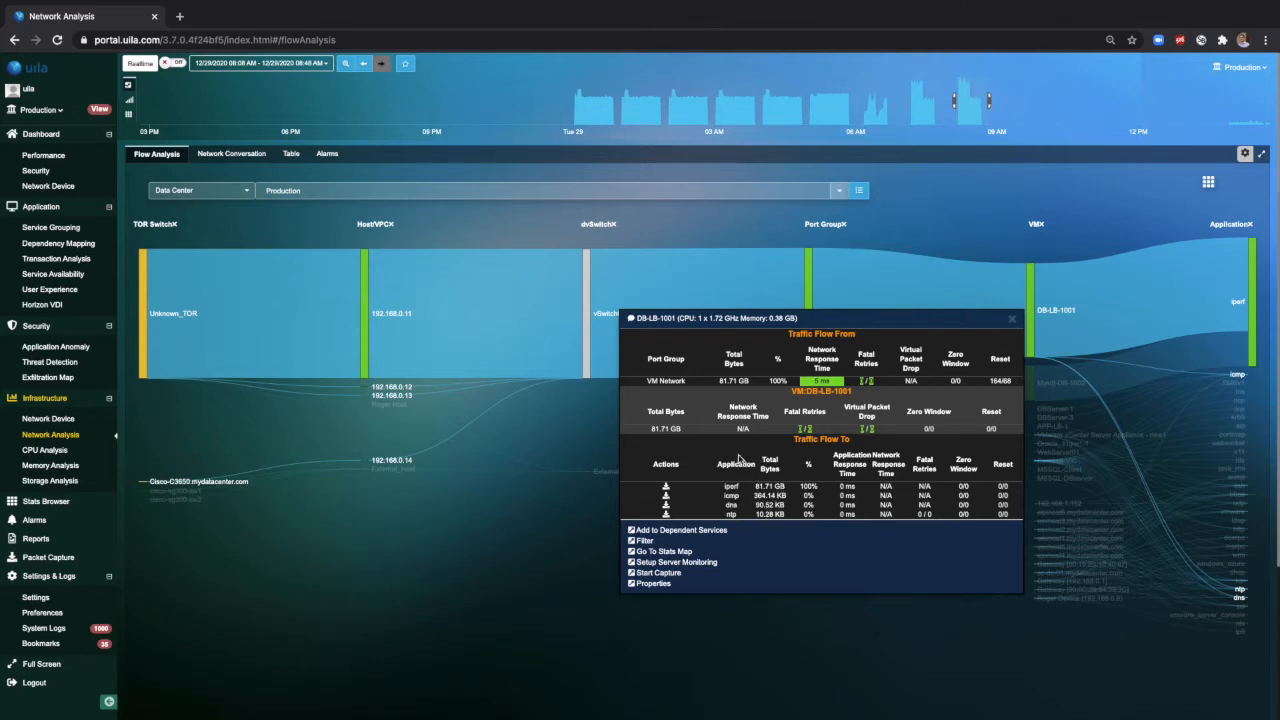
mouse_move(730, 527)
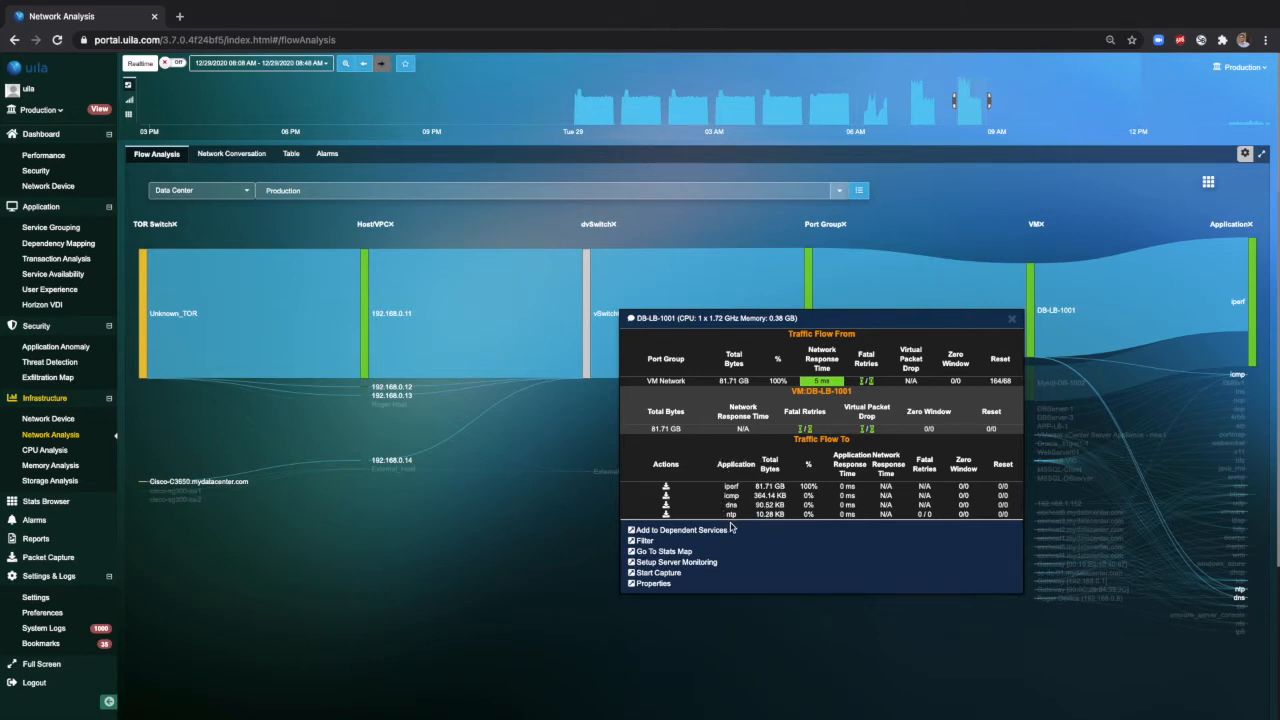
mouse_move(757, 525)
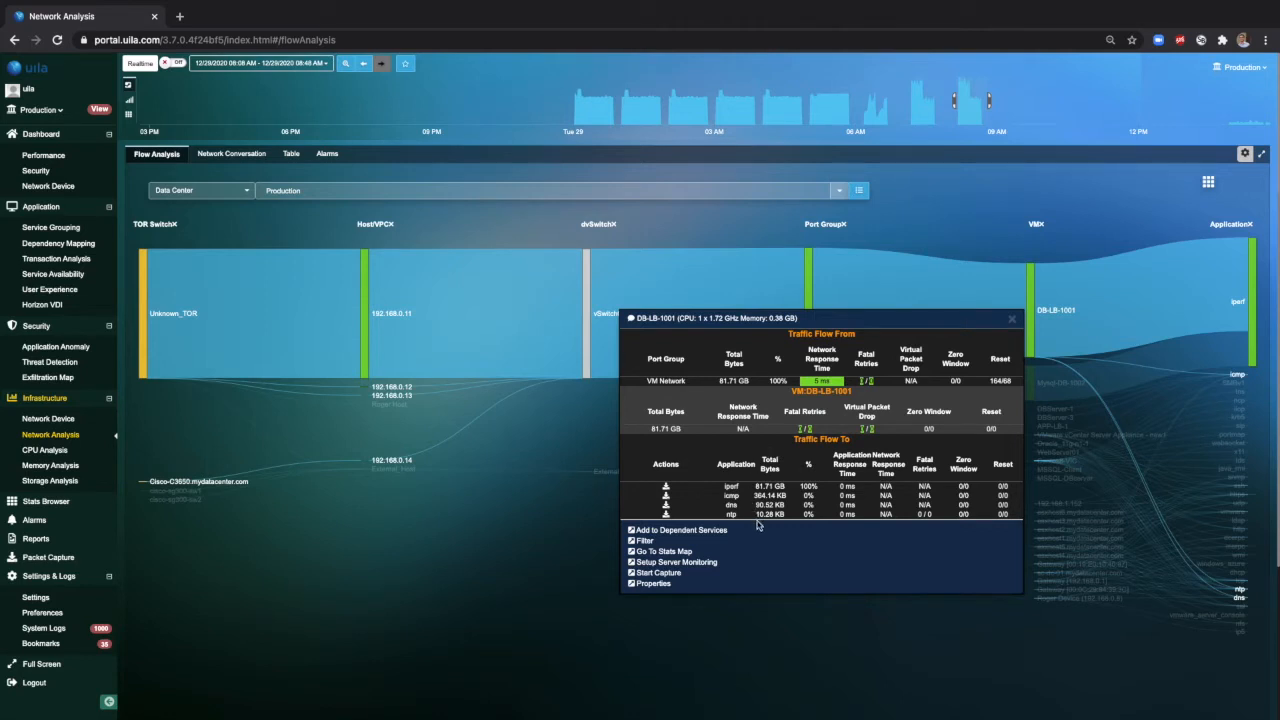
mouse_move(758, 526)
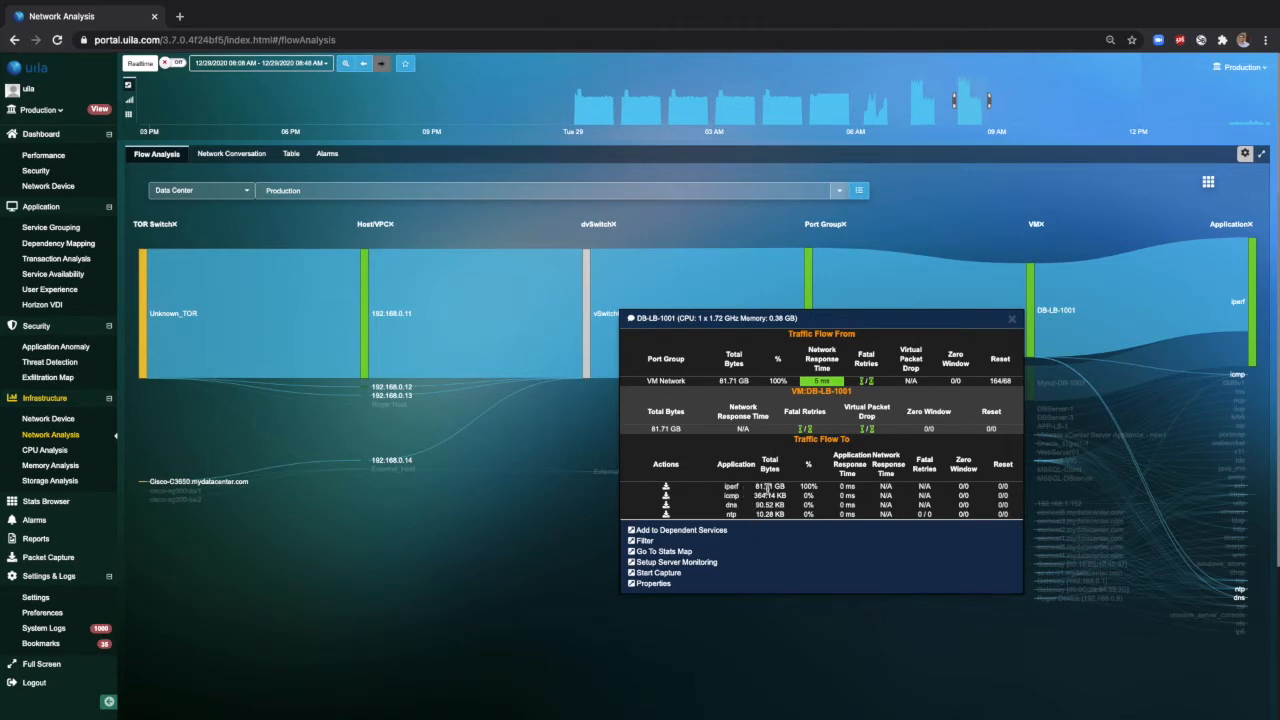
mouse_move(740, 495)
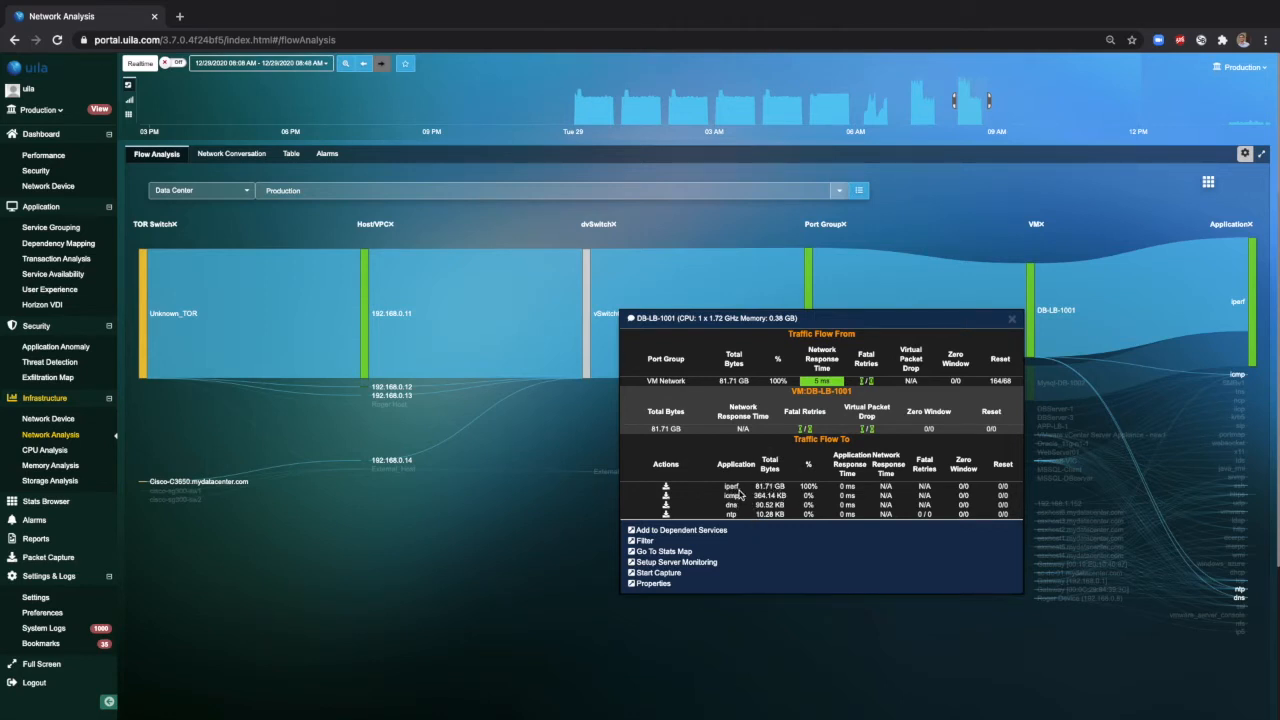
mouse_move(740, 496)
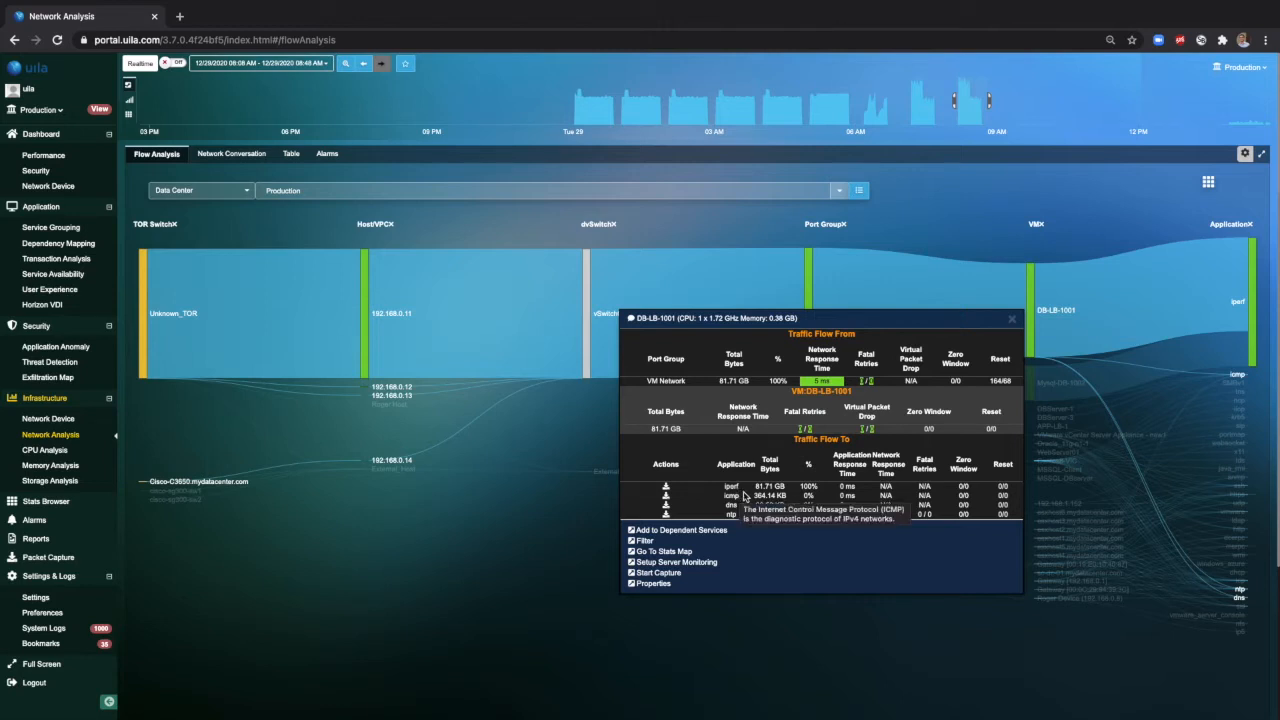
left_click(1012, 318)
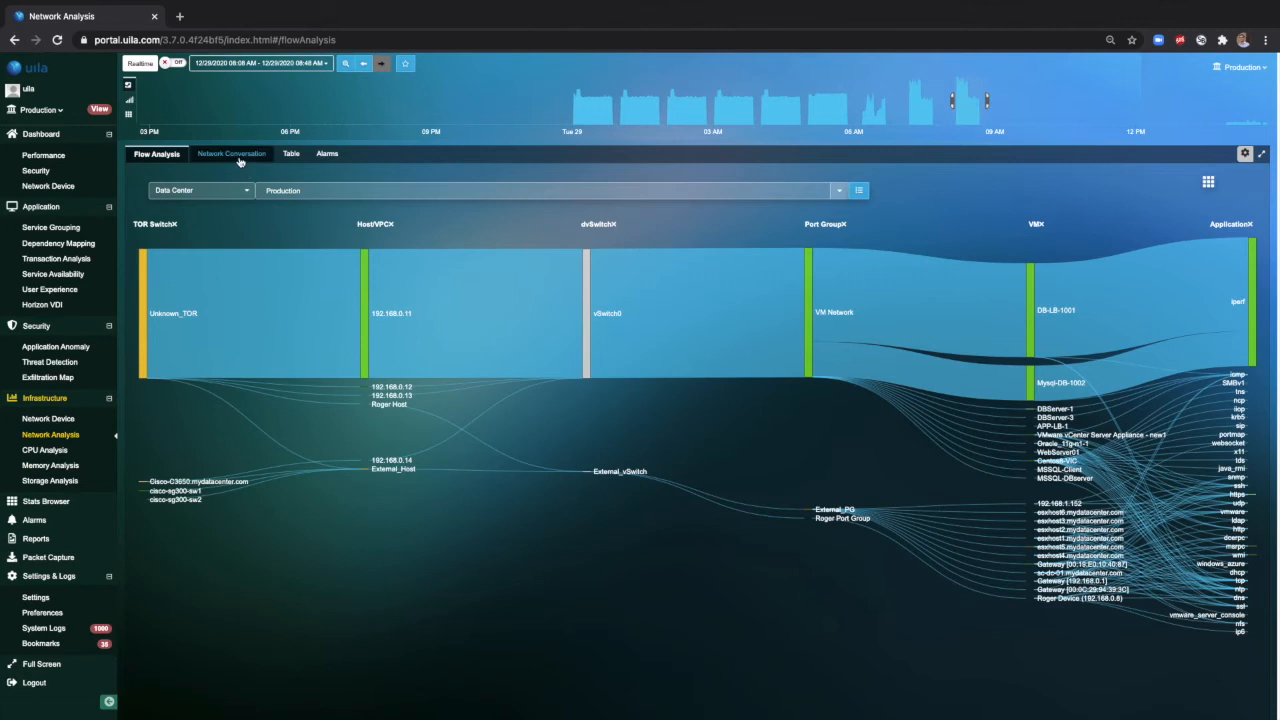
Open the Network Conversation Top N chord diagram, dominated by DB-LB-1001 and Mysql-DB-1001
left_click(231, 153)
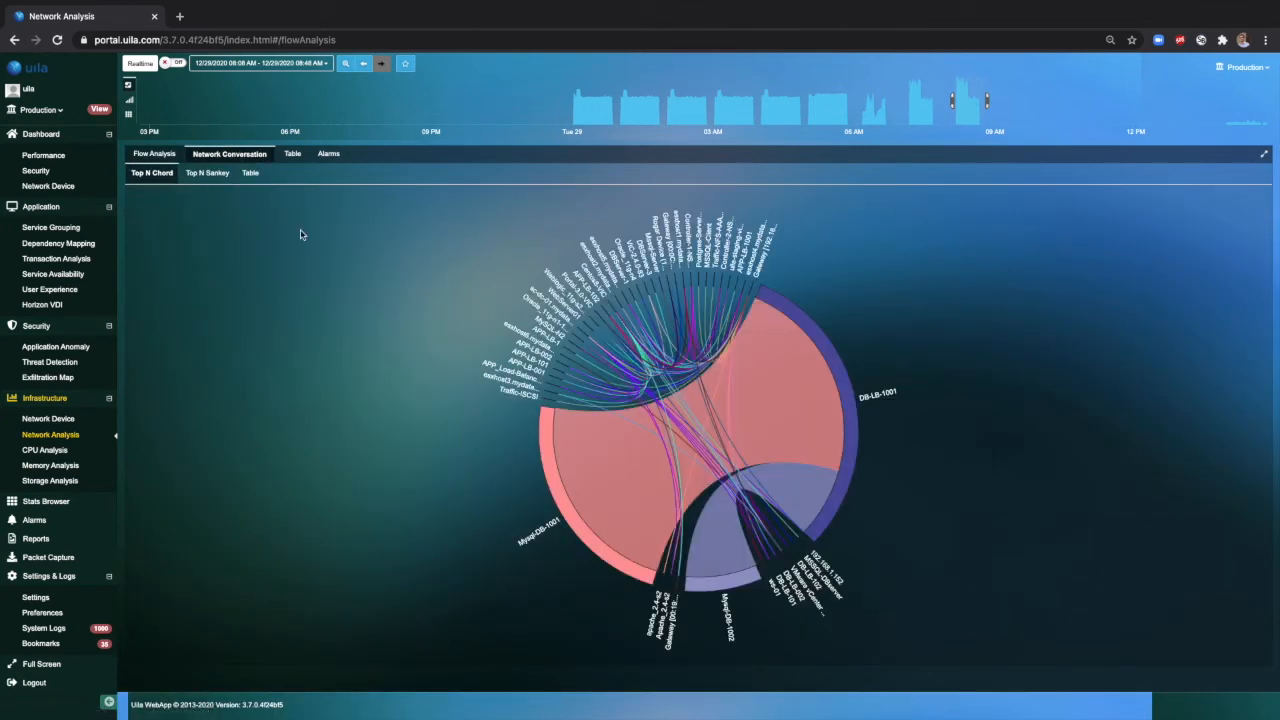
mouse_move(390, 300)
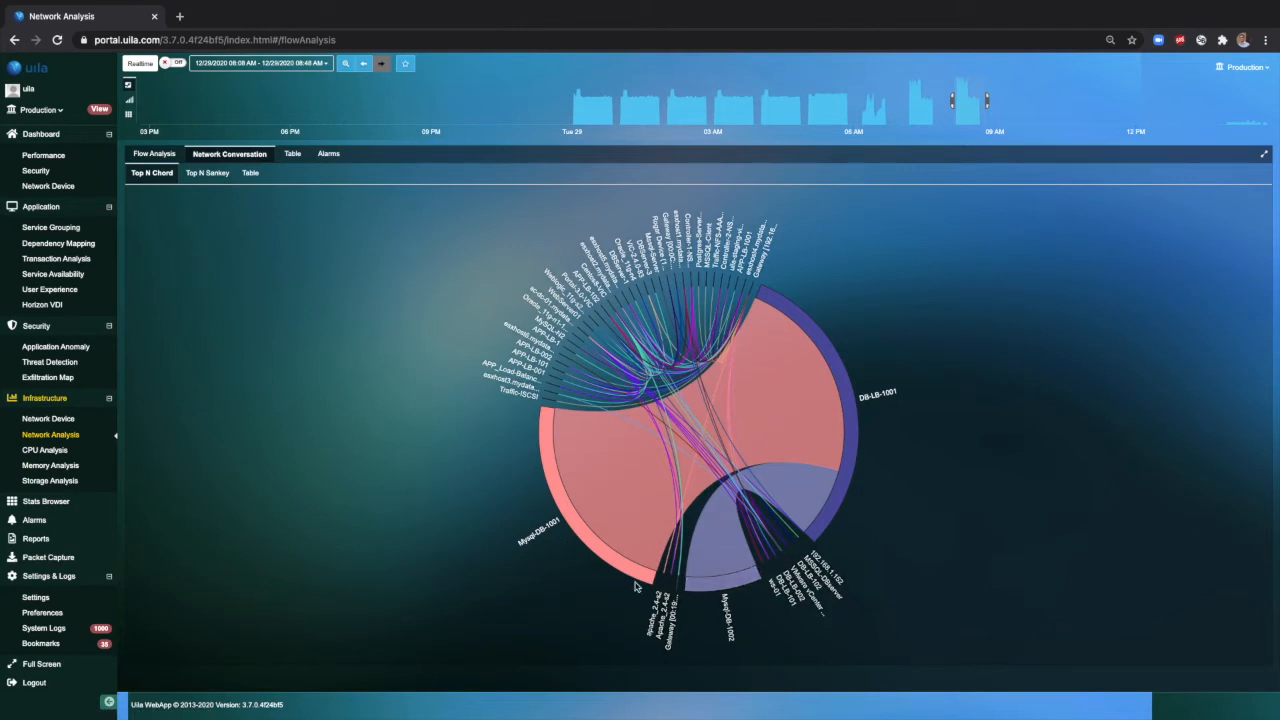
mouse_move(868, 377)
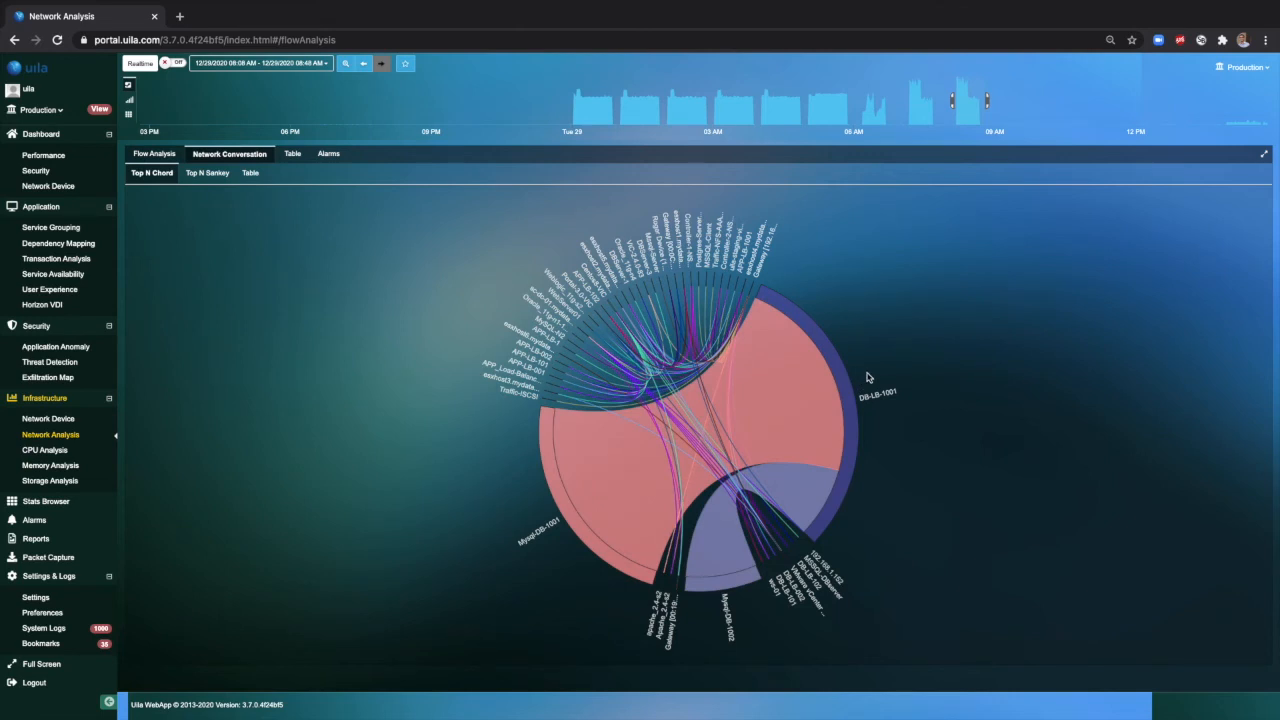
mouse_move(890, 335)
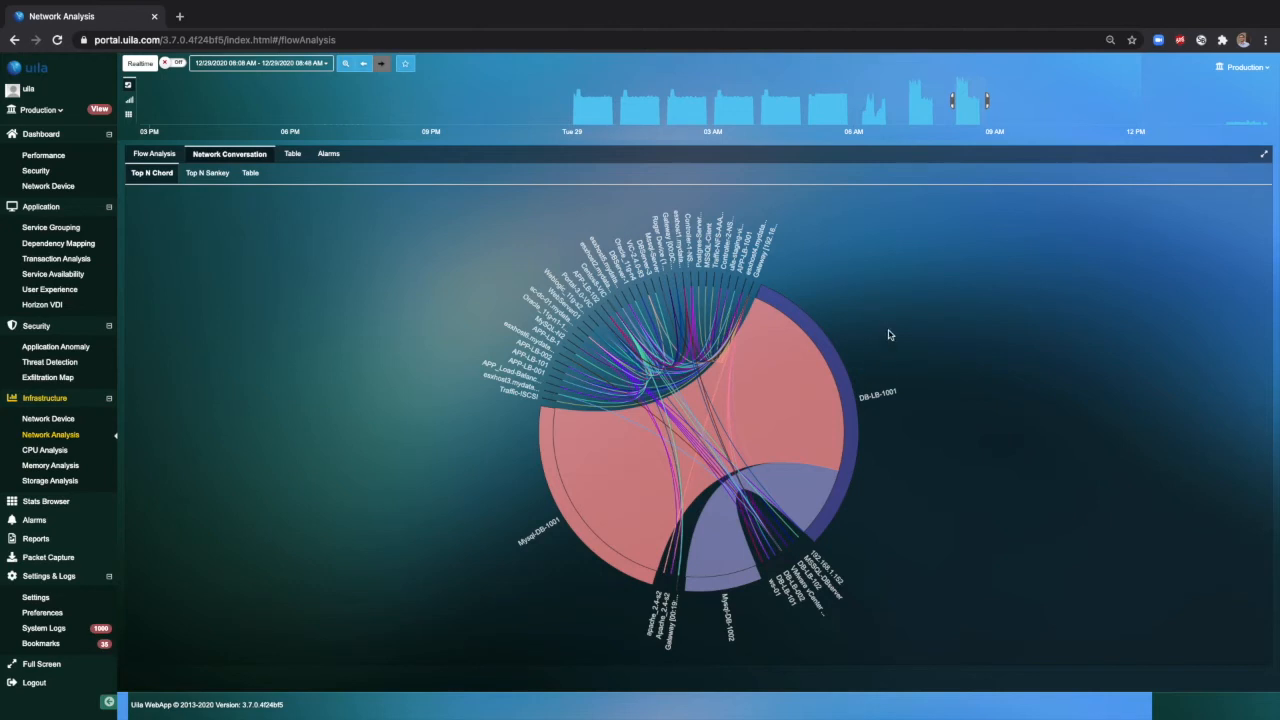
mouse_move(900, 408)
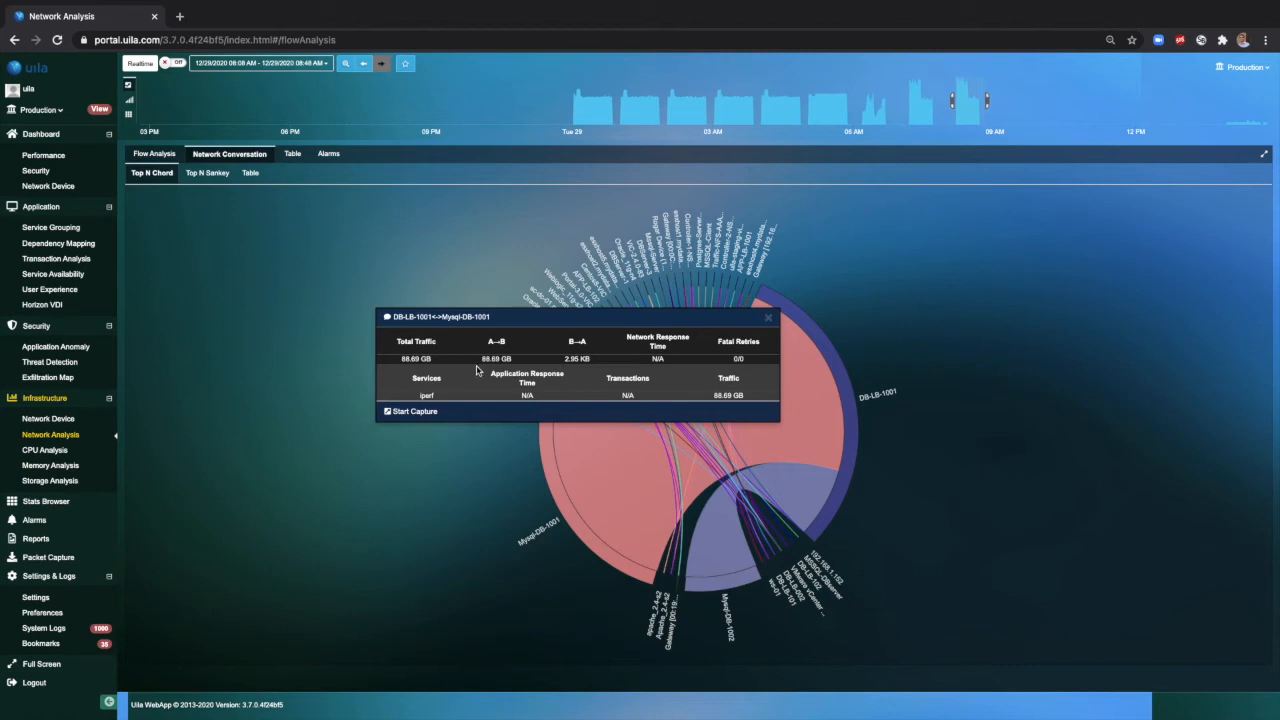
mouse_move(408, 334)
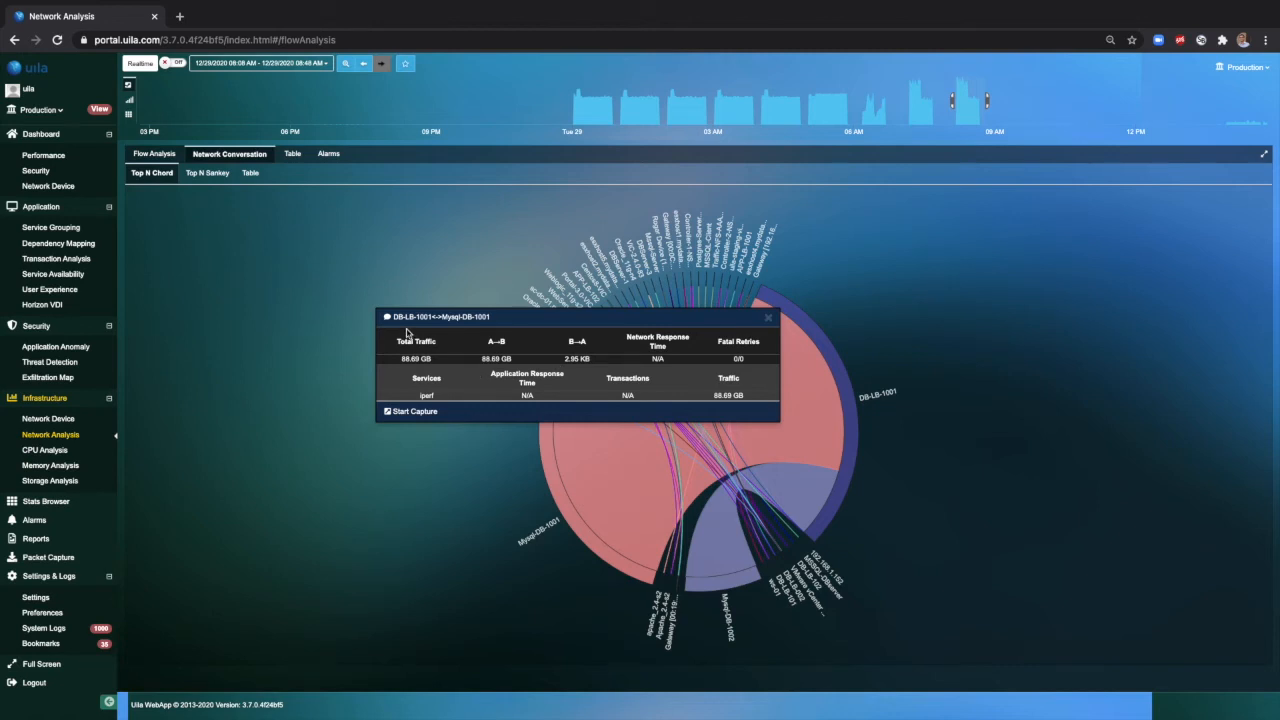
mouse_move(463, 331)
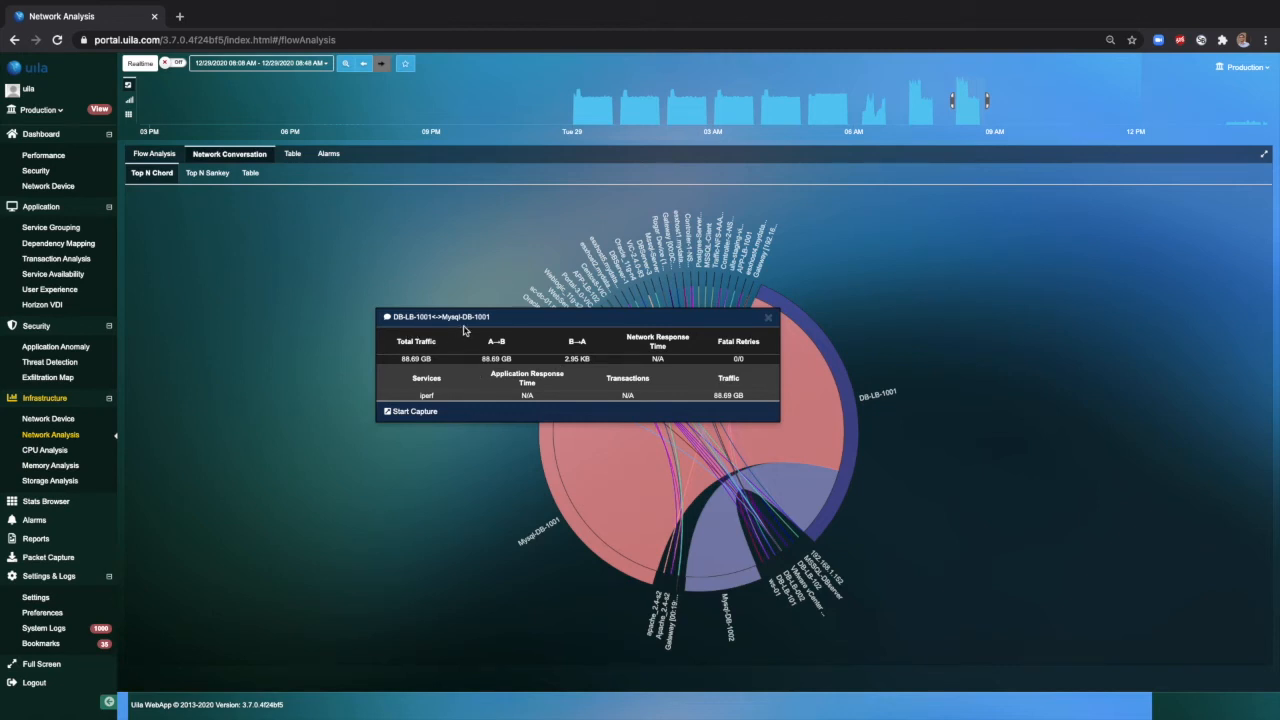
mouse_move(490, 371)
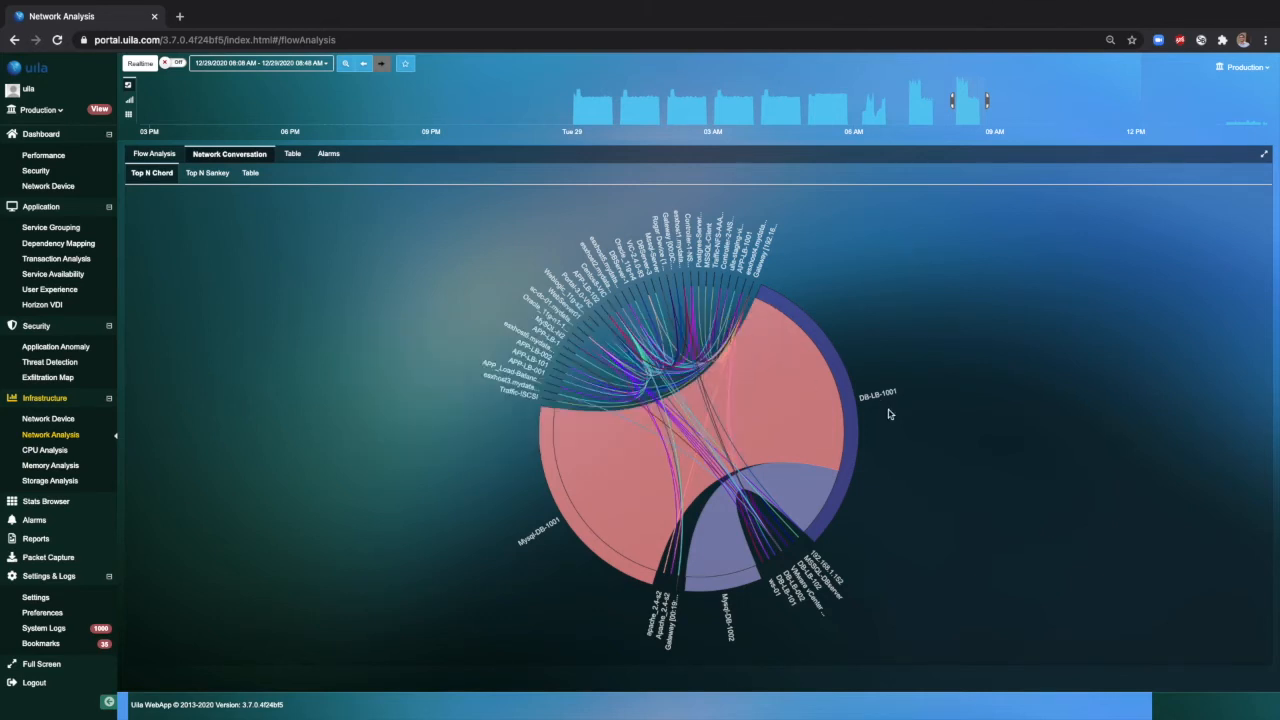
mouse_move(283, 207)
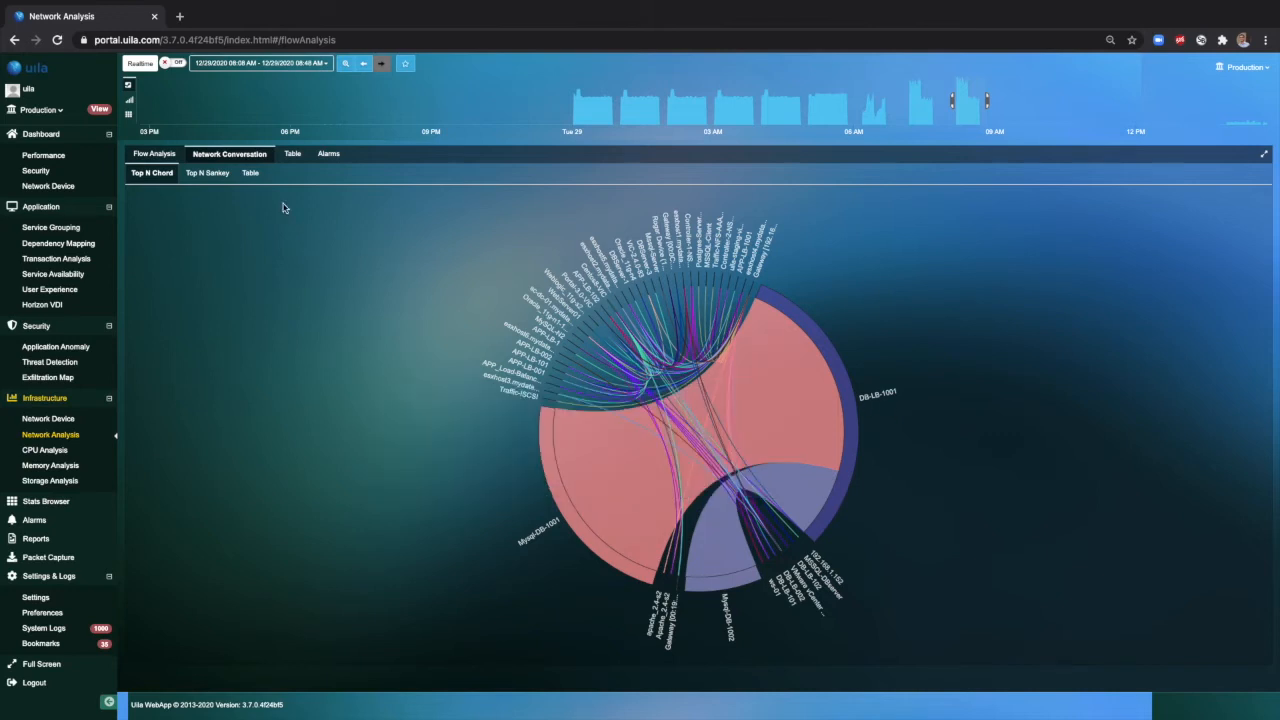
mouse_move(250, 173)
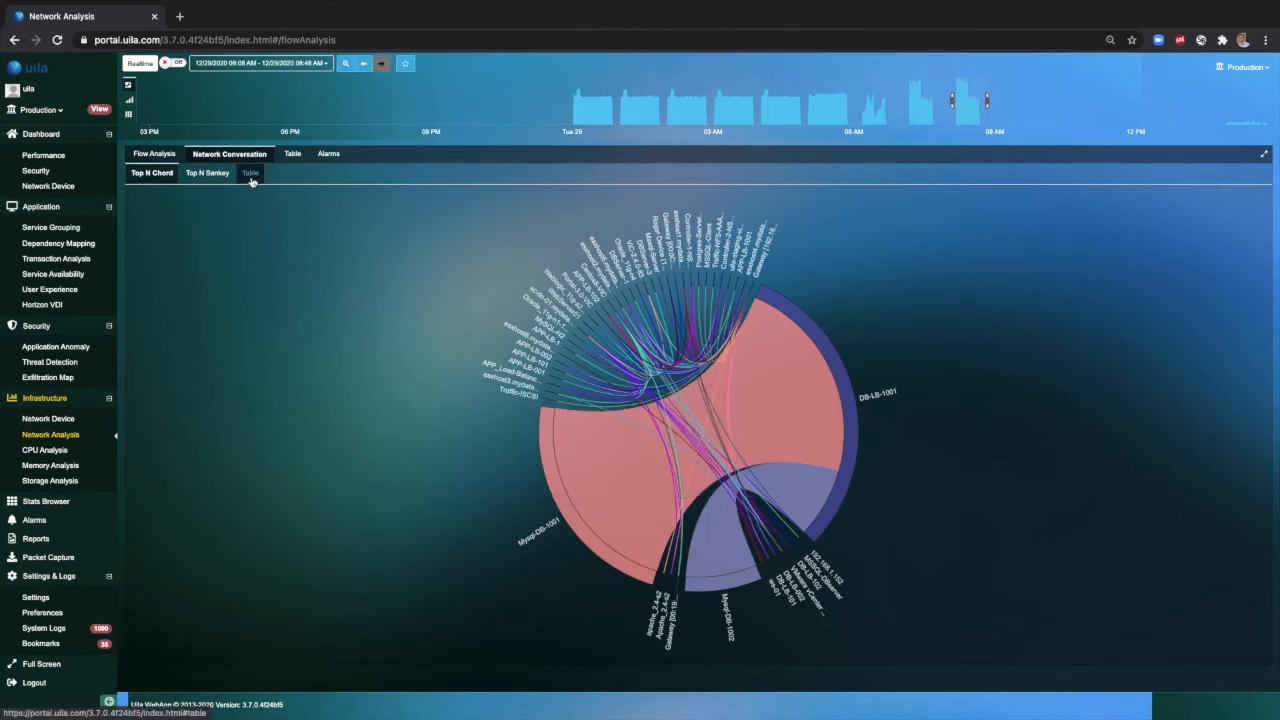
Switch conversations to table view and filter the service to 'dns', showing 25 records
left_click(249, 172)
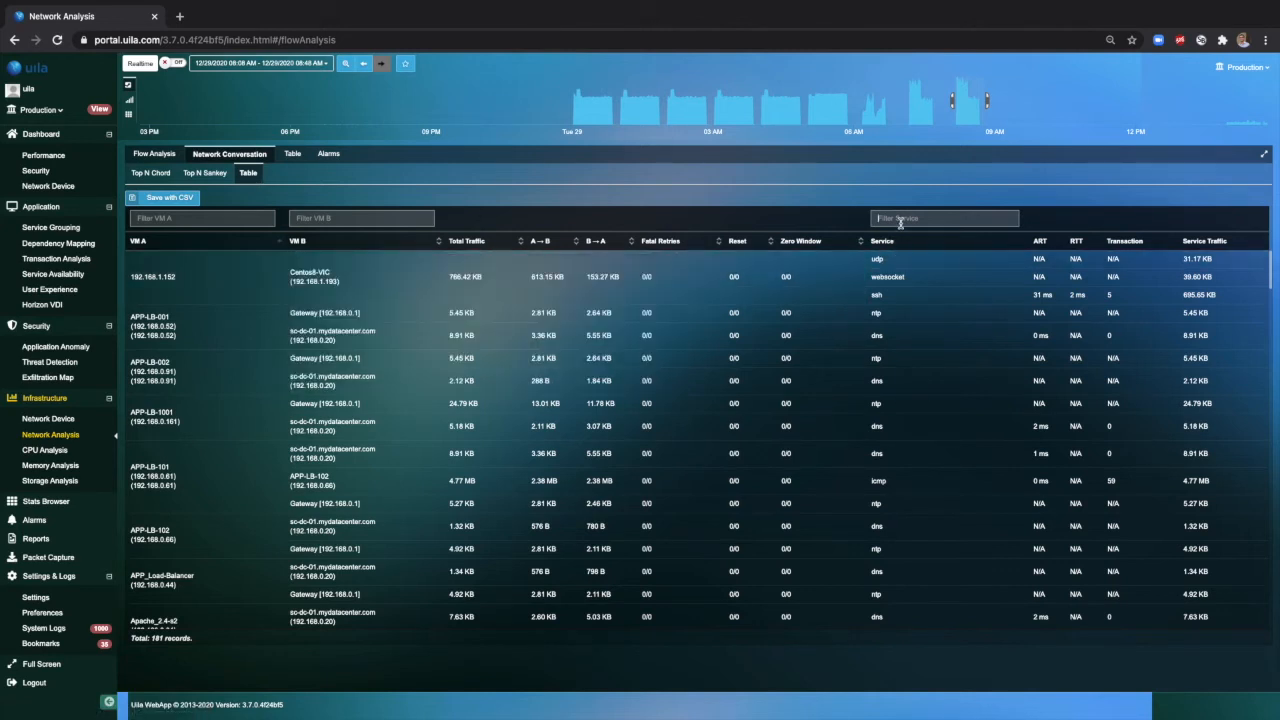
type("dns")
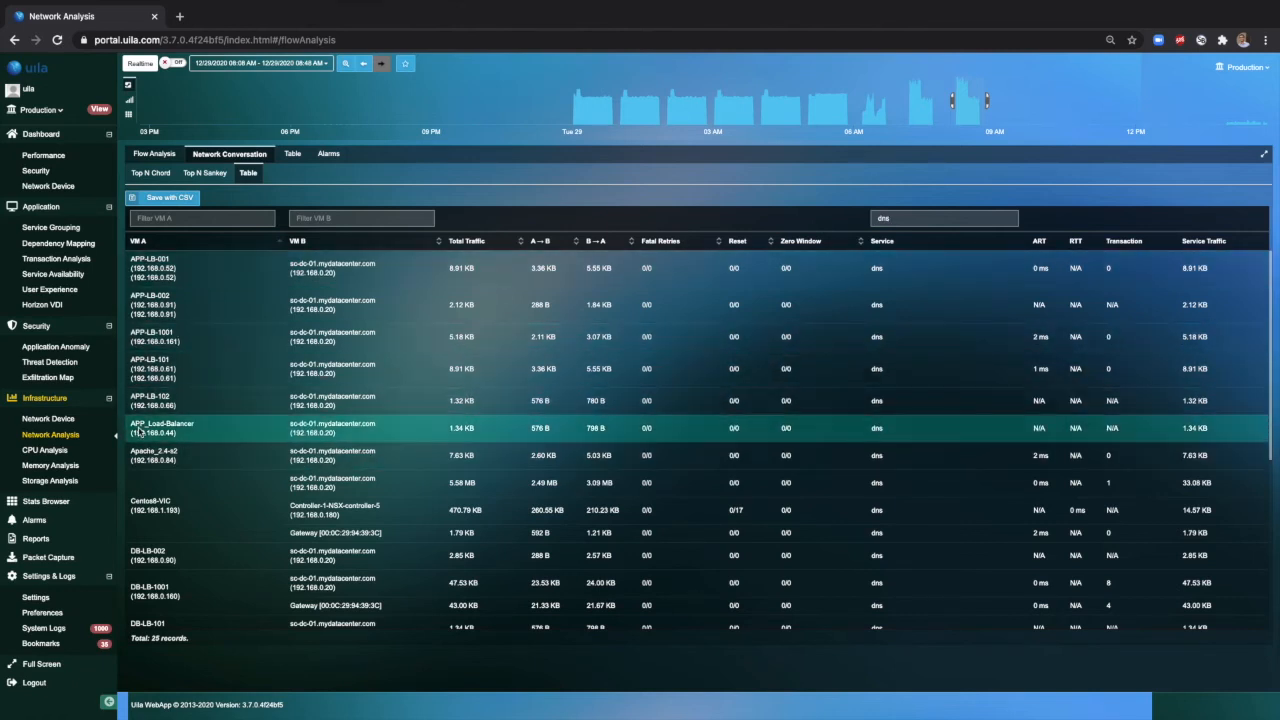
mouse_move(348, 400)
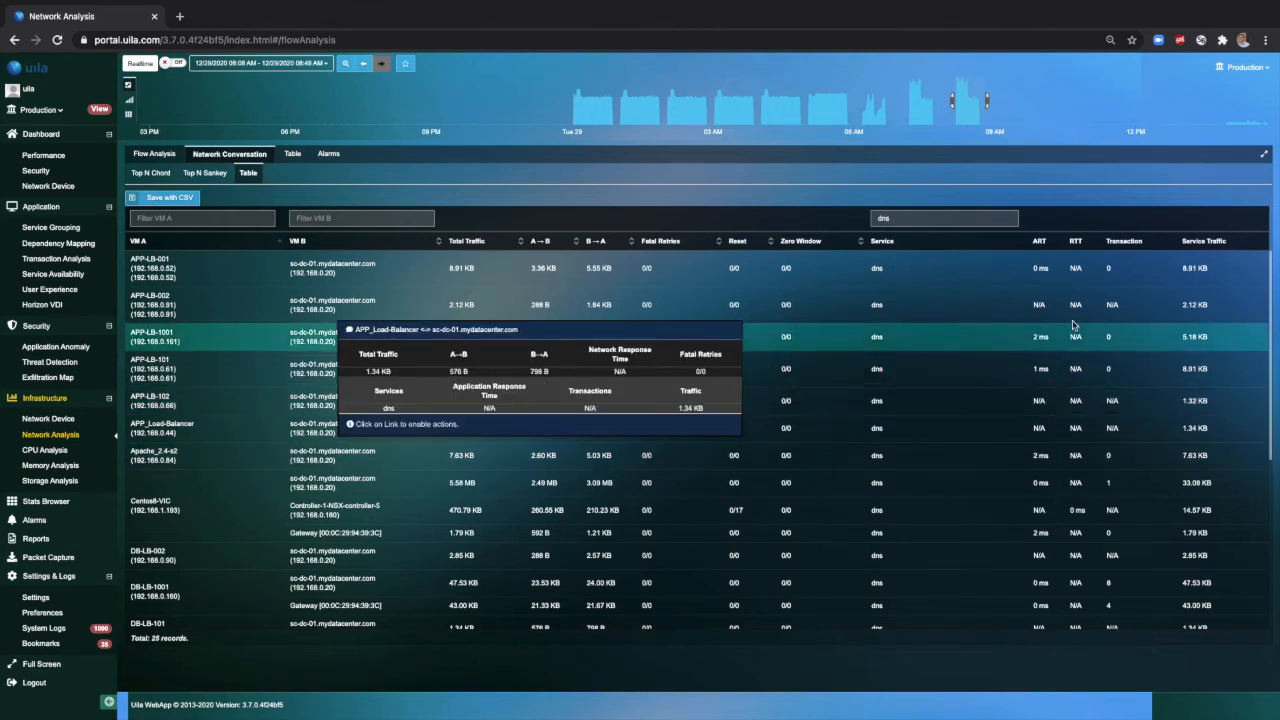
mouse_move(1095, 428)
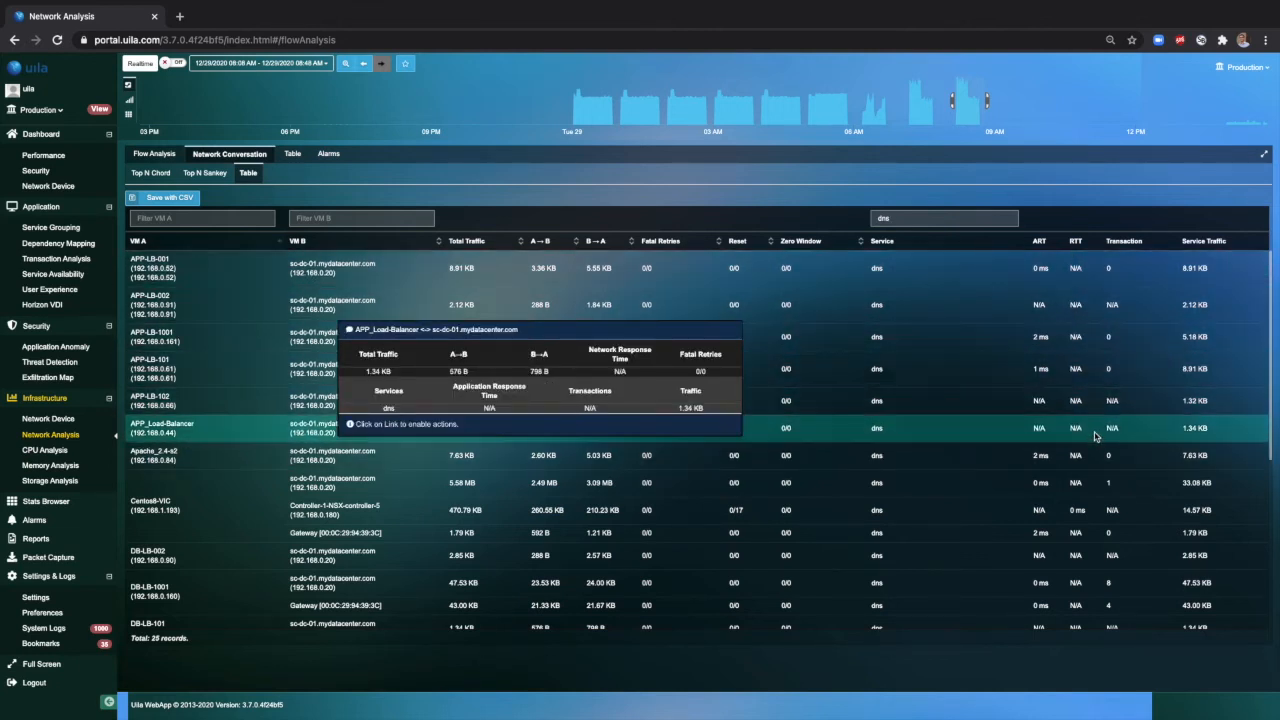
scroll("down", 3)
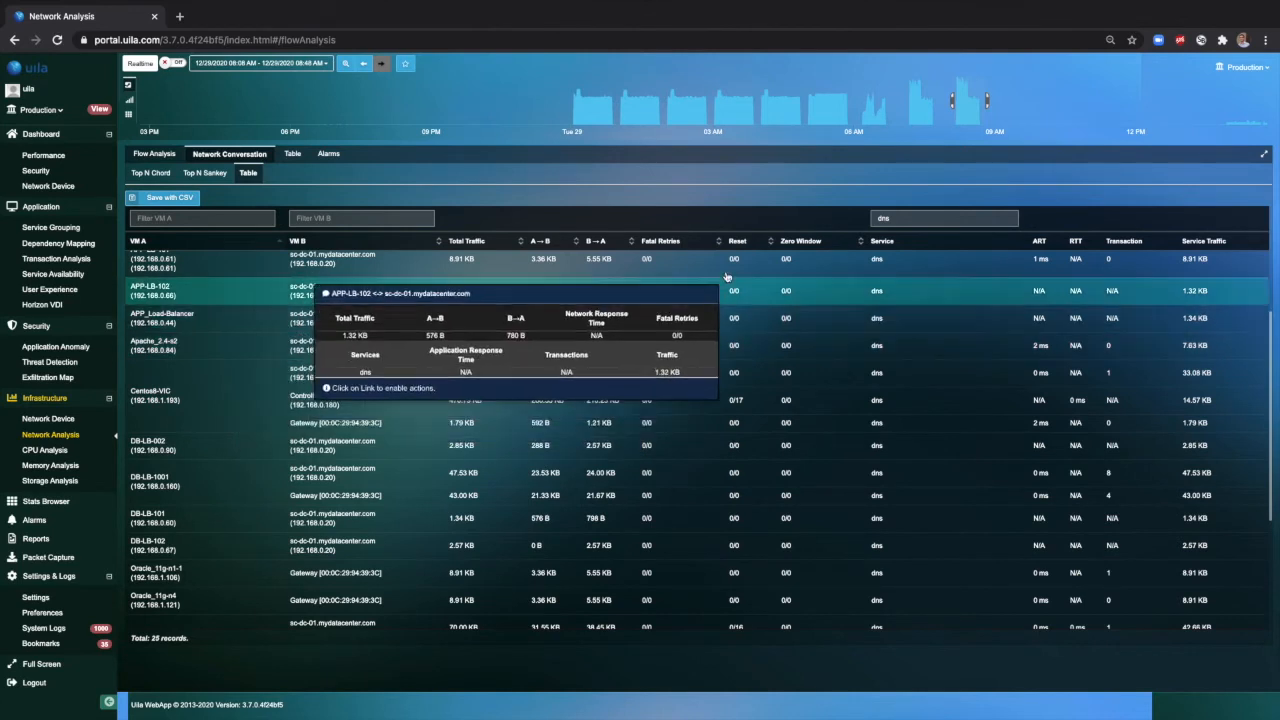
mouse_move(785, 318)
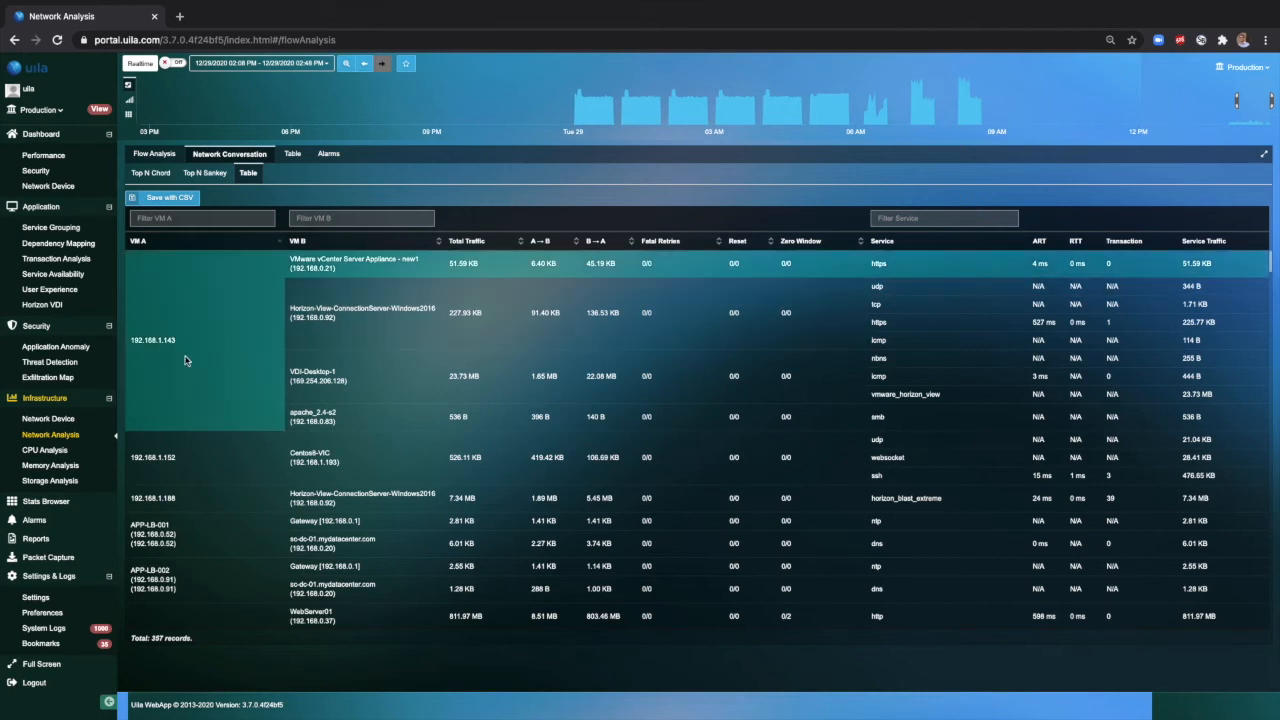
mouse_move(128, 400)
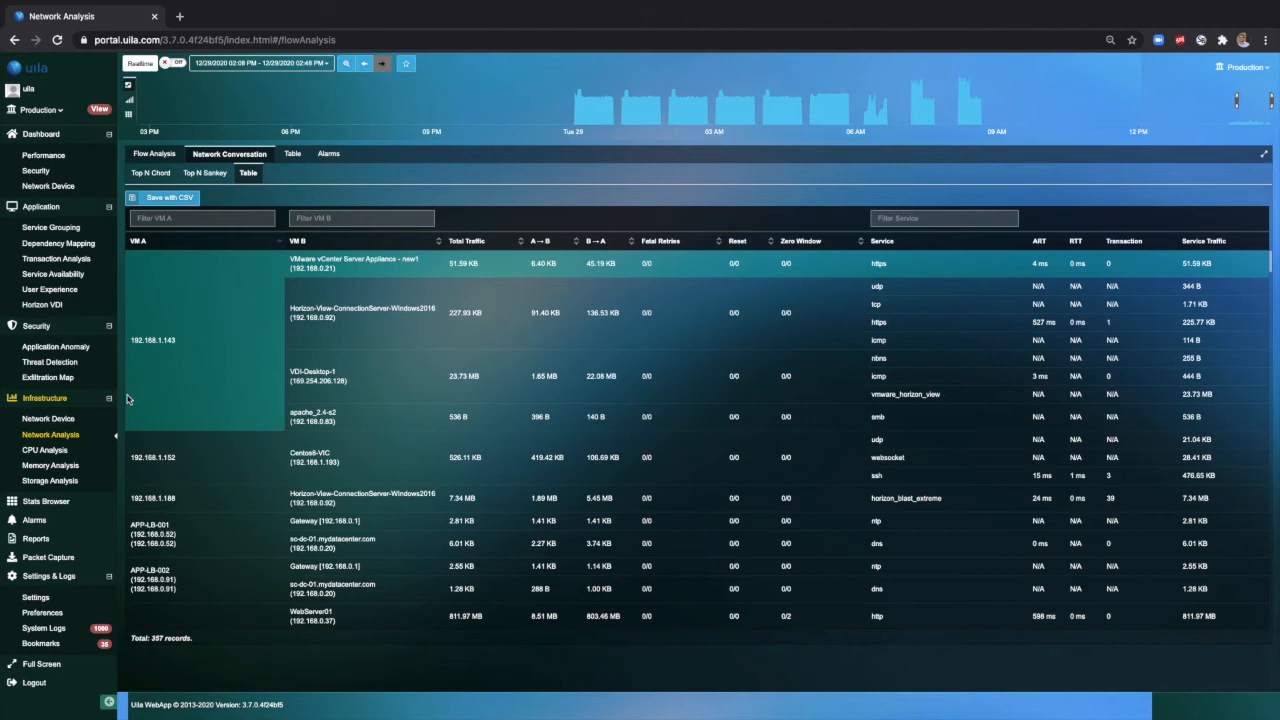
mouse_move(48, 418)
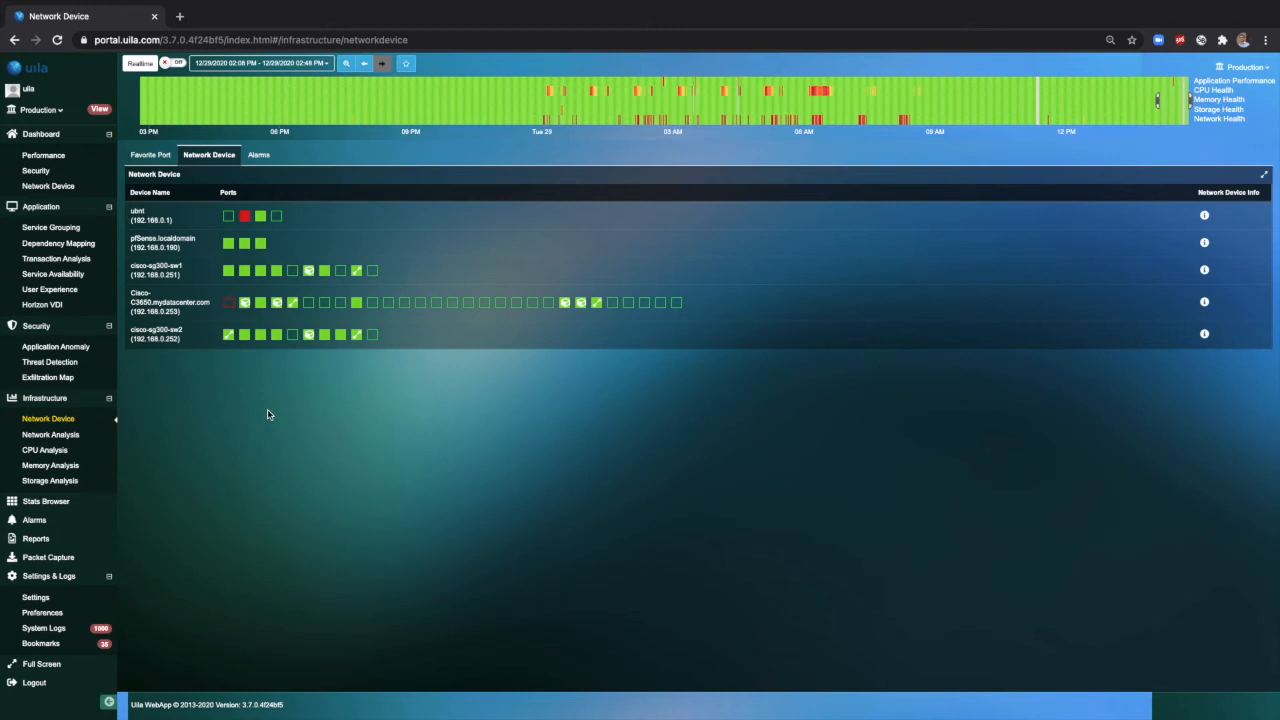
mouse_move(283, 252)
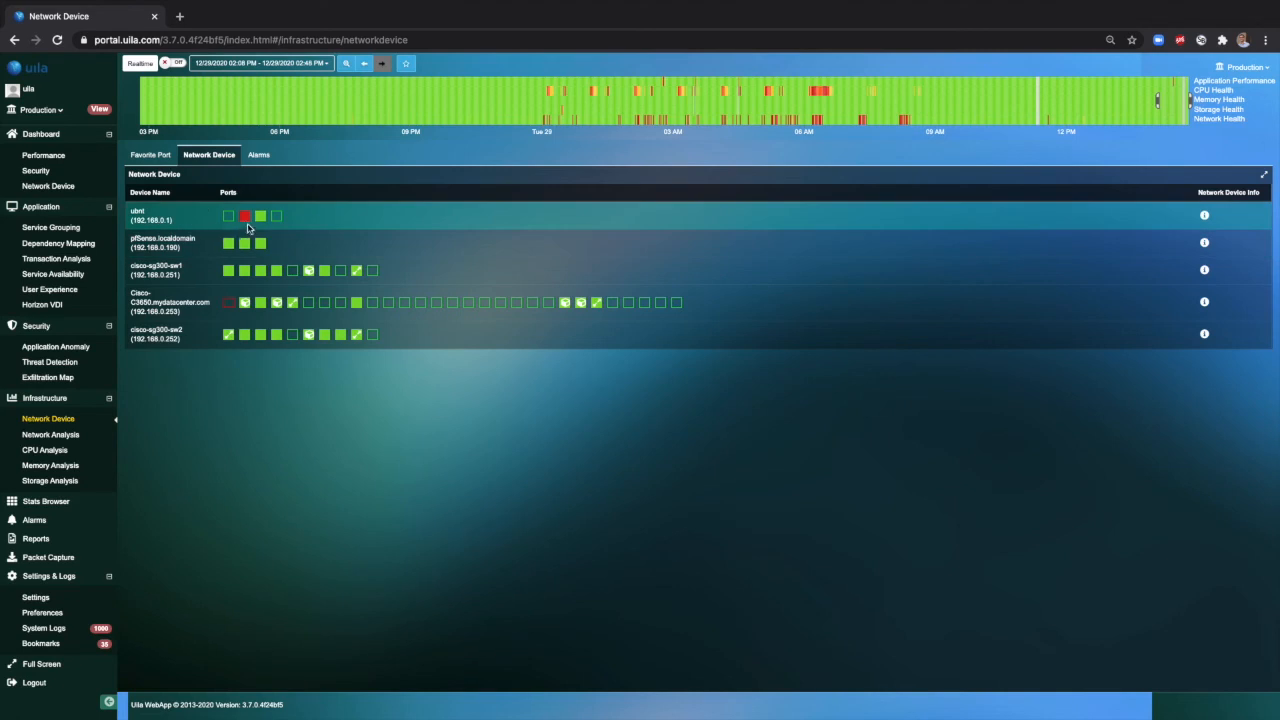
mouse_move(245, 216)
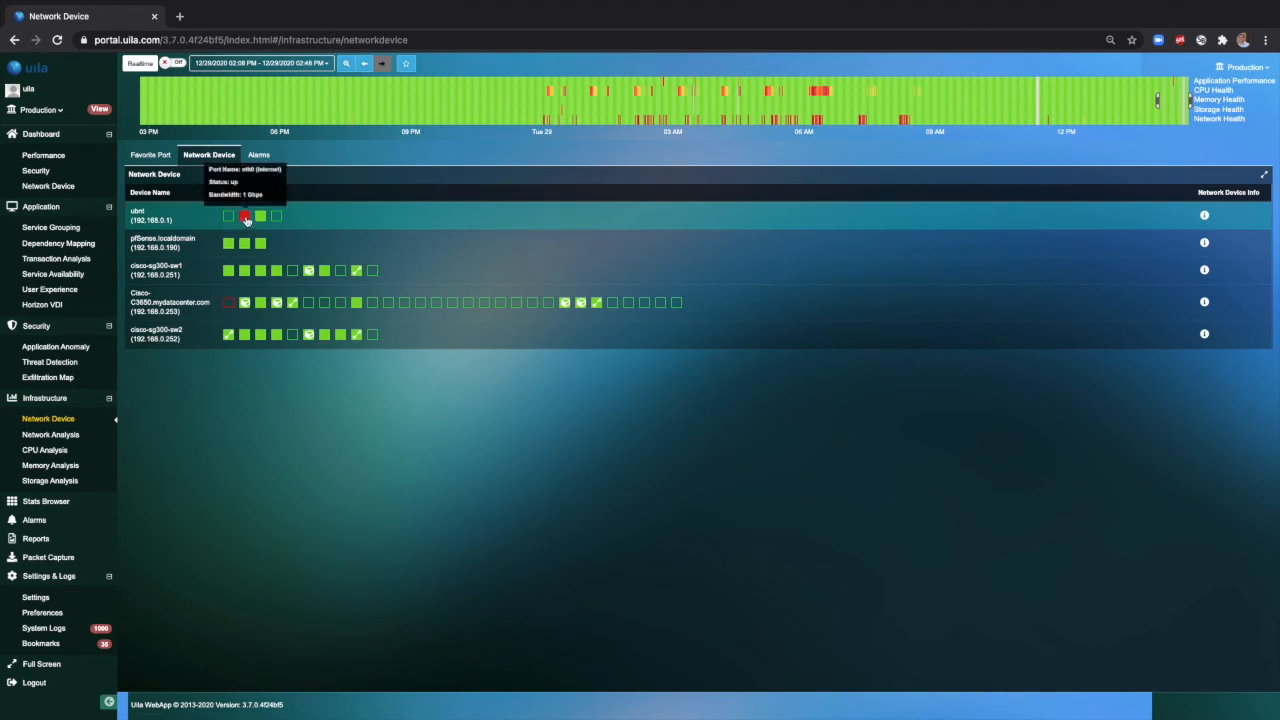
Expand port statistics for ubnt's red eth0 internet port
left_click(245, 216)
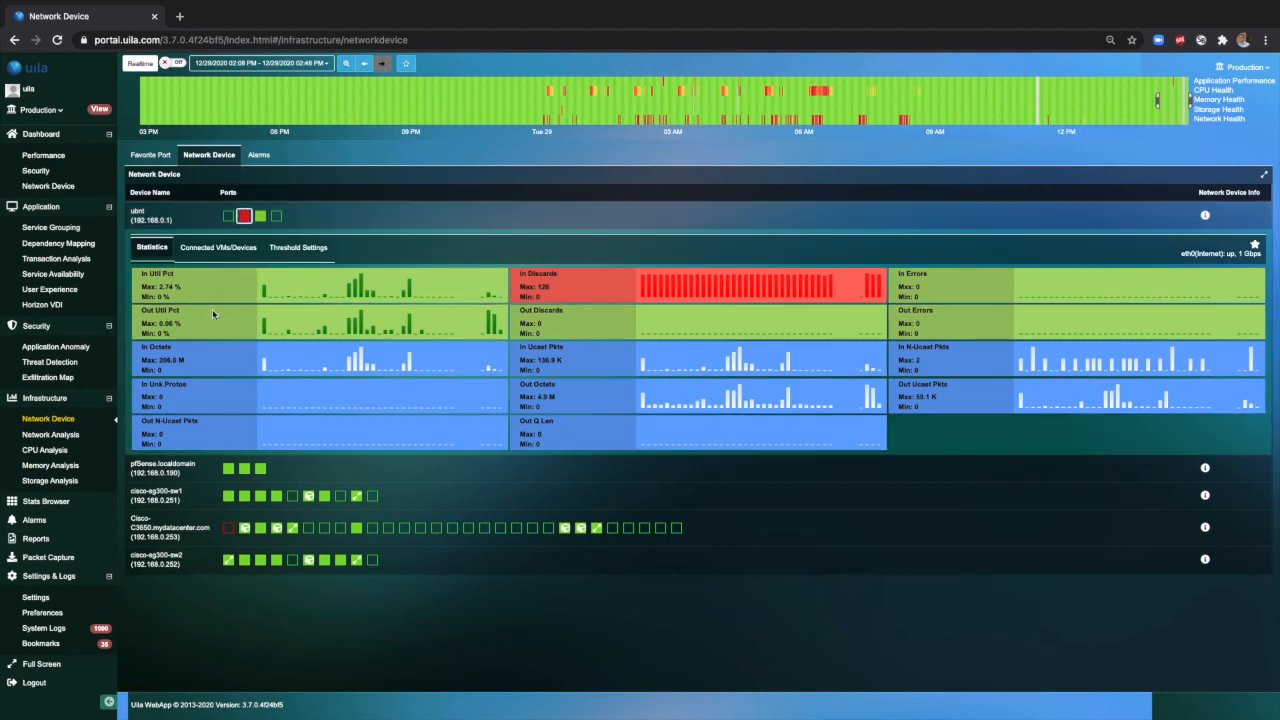
mouse_move(200, 297)
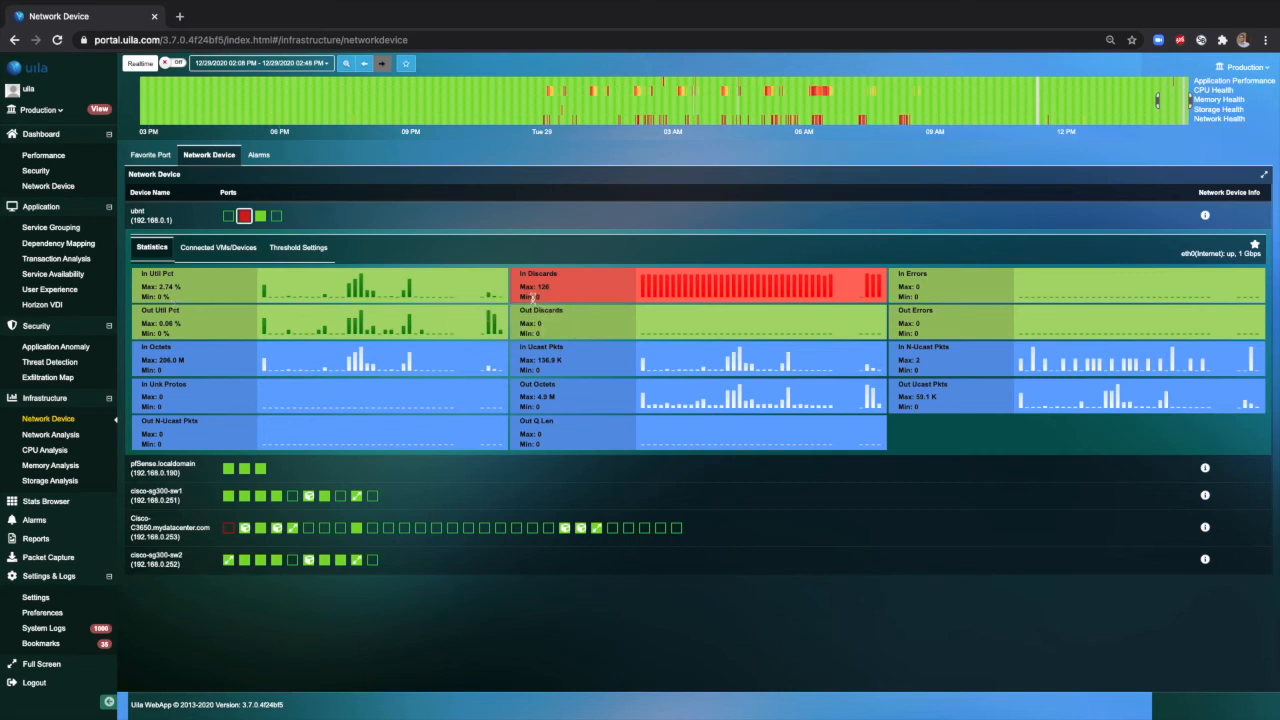
mouse_move(523, 298)
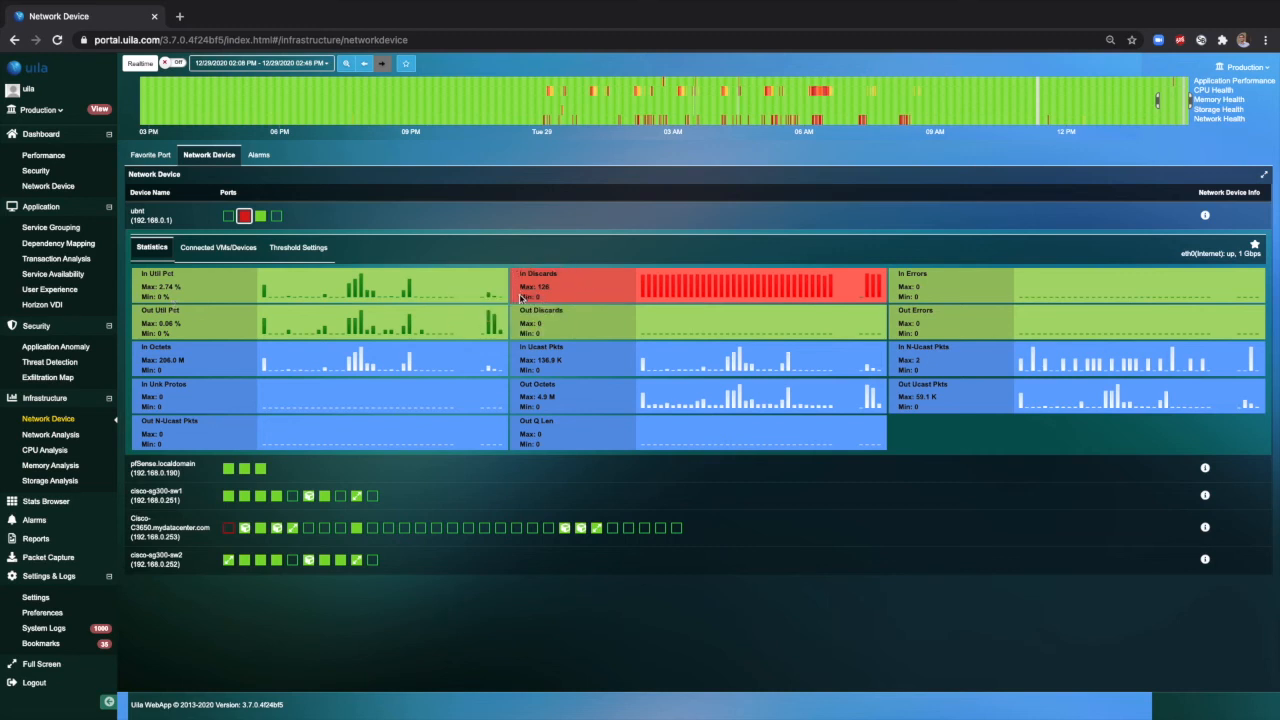
mouse_move(550, 307)
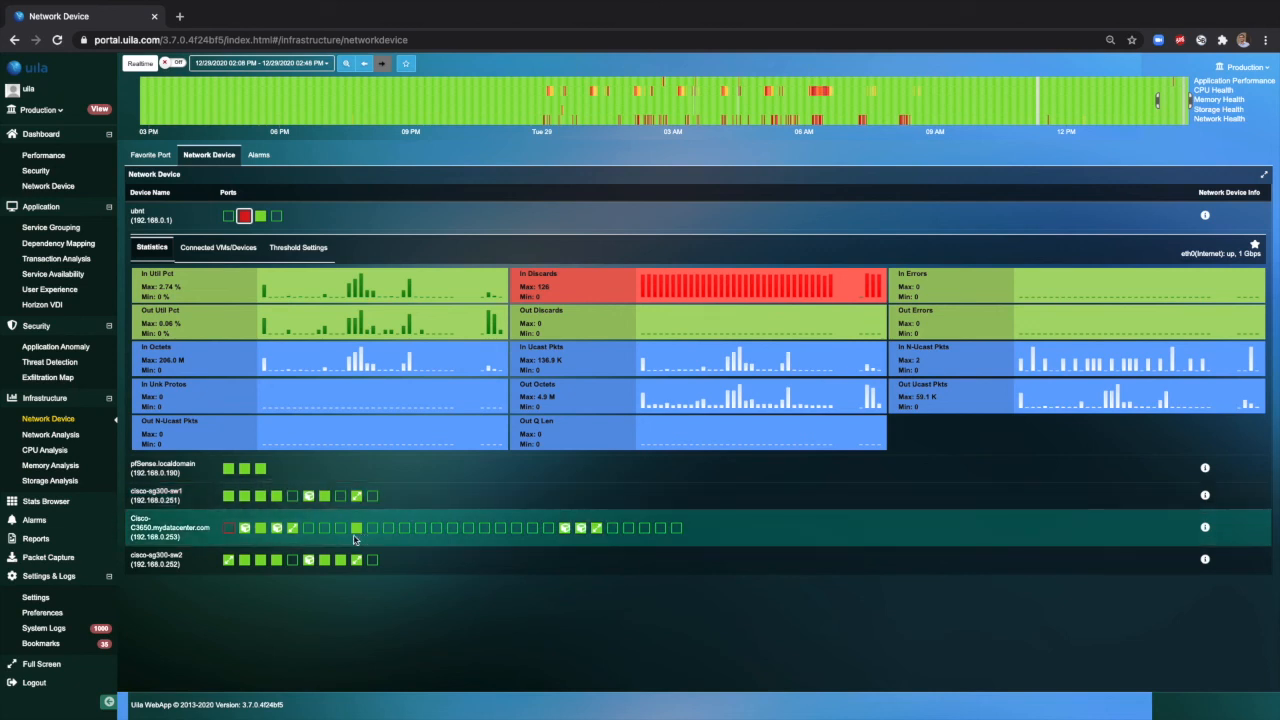
mouse_move(252, 533)
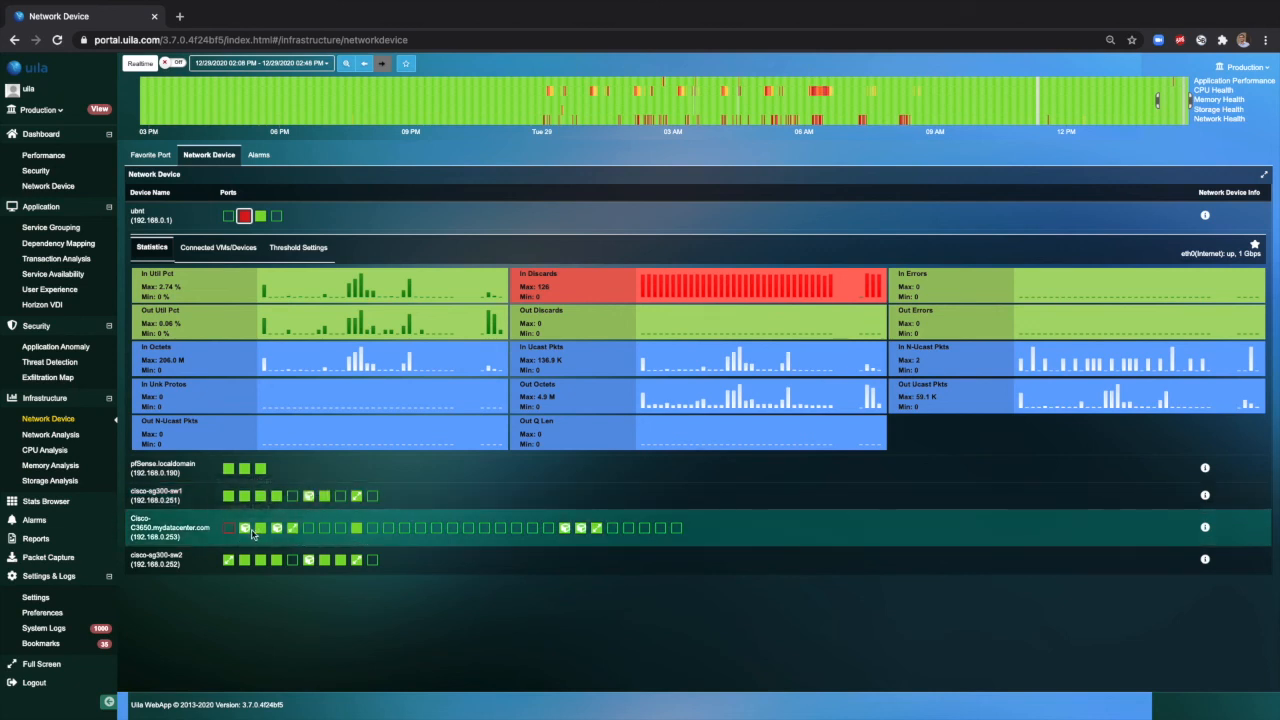
mouse_move(245, 528)
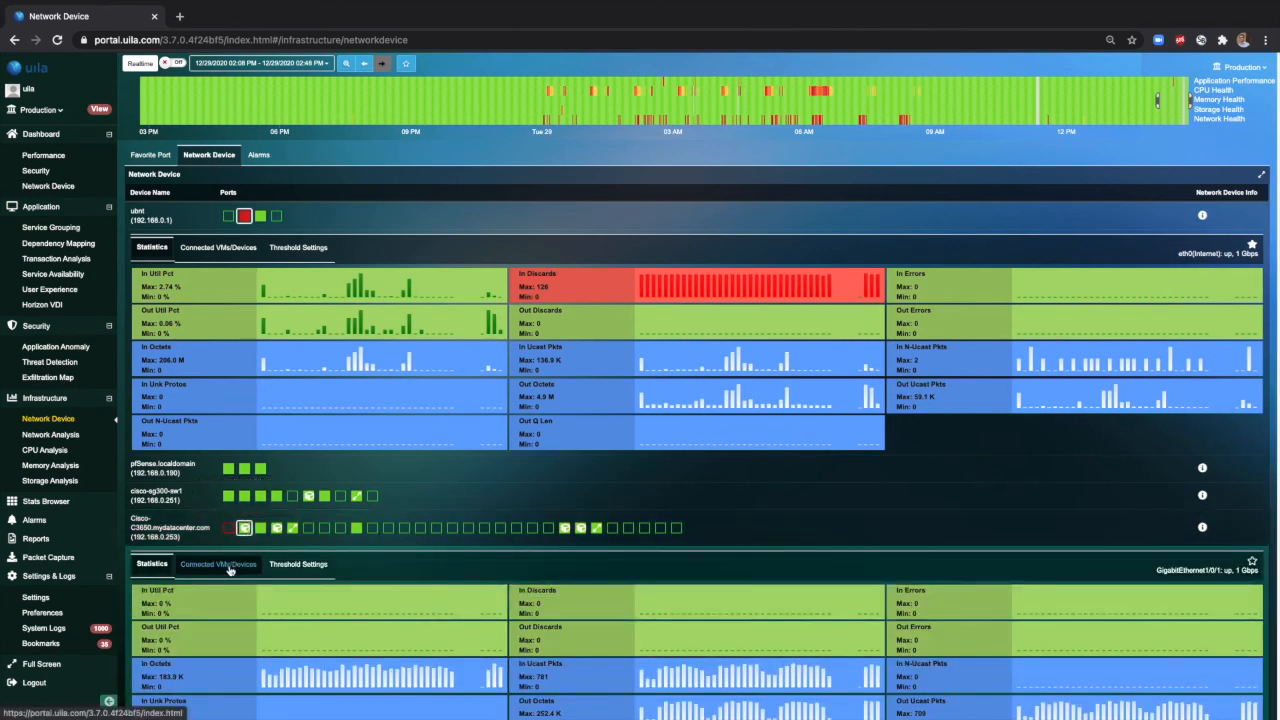
List connected VMs for Cisco-C3650 GigabitEthernet1/0/3, including apache_2.4-s2 and esxhost4
left_click(217, 564)
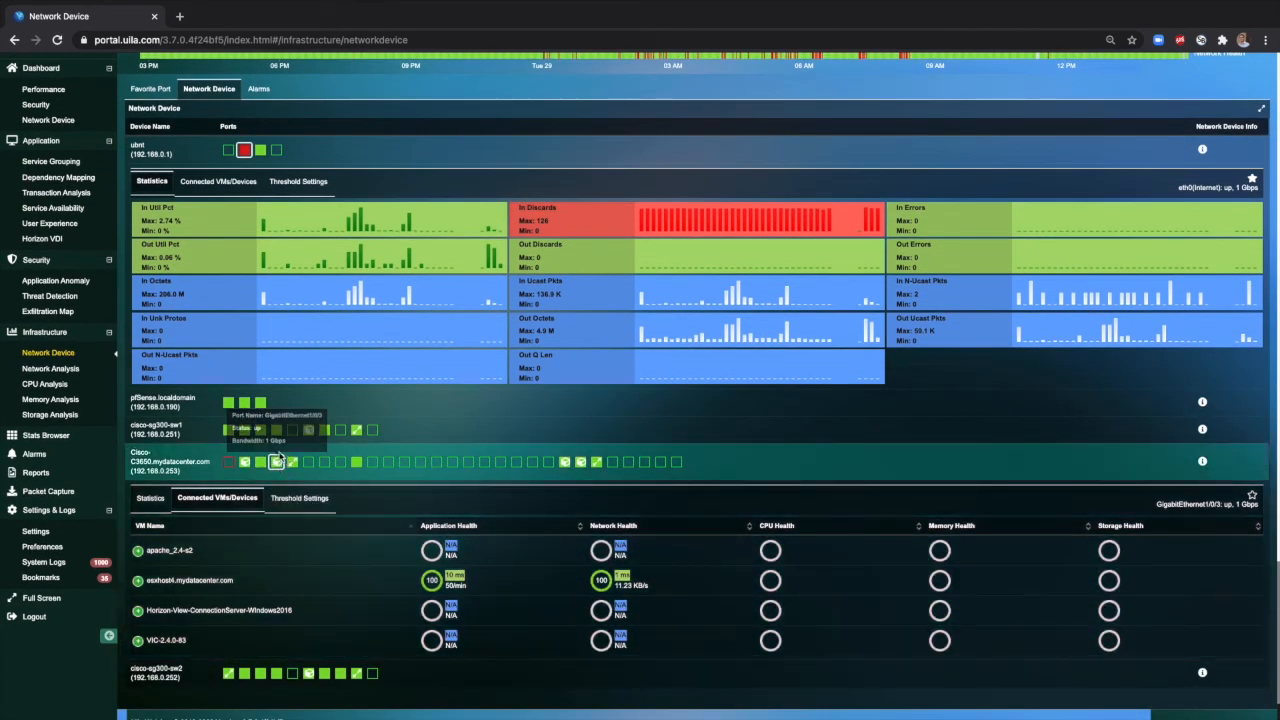
mouse_move(237, 588)
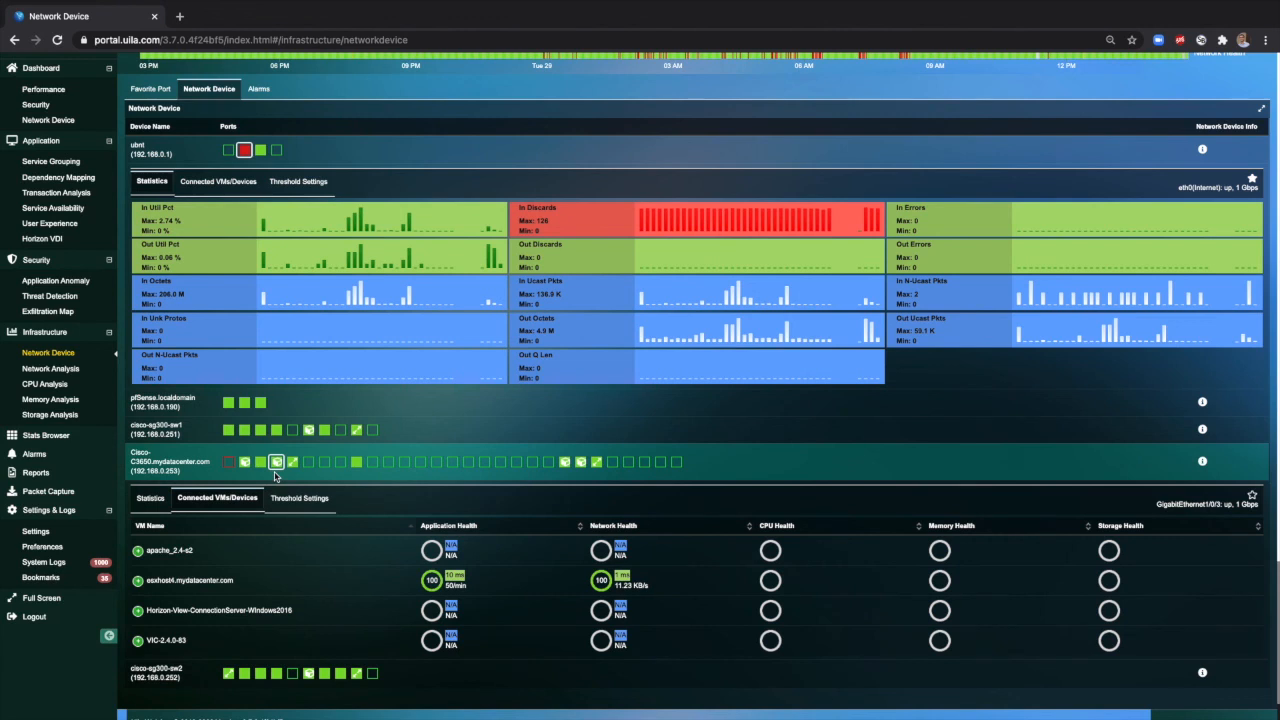
mouse_move(872, 452)
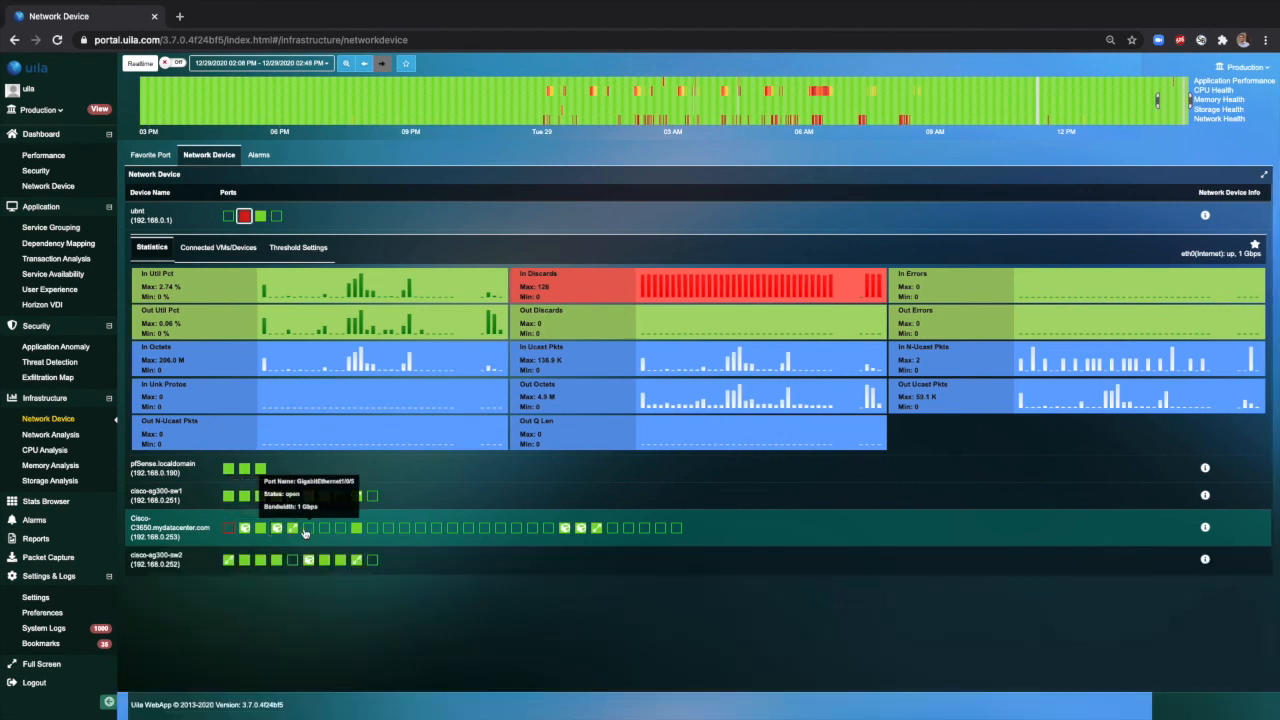
mouse_move(293, 530)
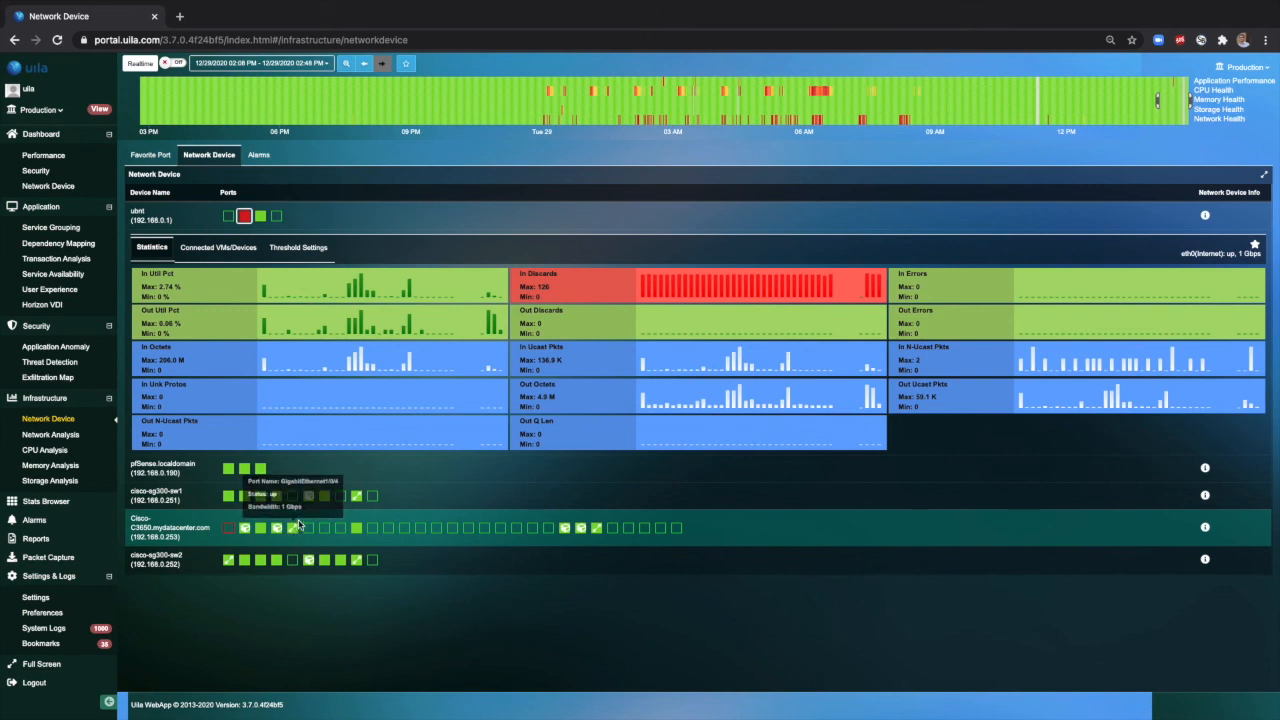
mouse_move(293, 530)
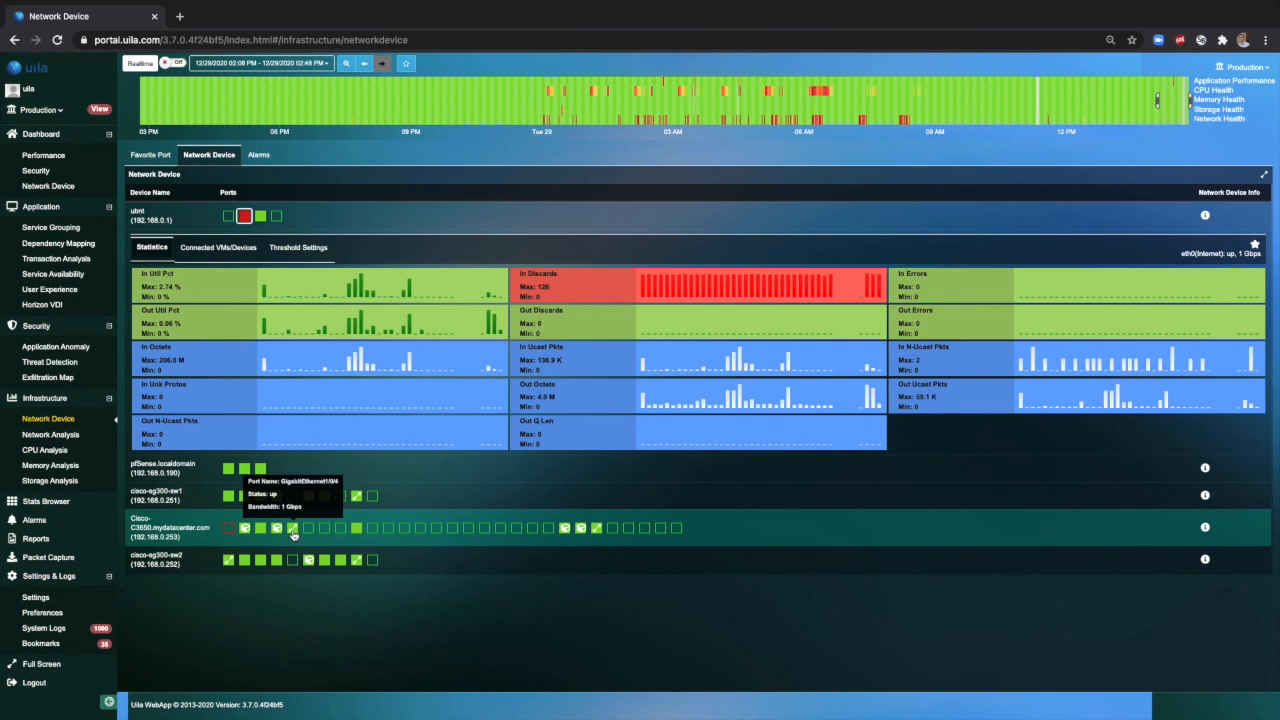
Show GigabitEthernet1/0/4's connected switch port: cisco-sg300-sw1 gigabitethernet9
left_click(292, 527)
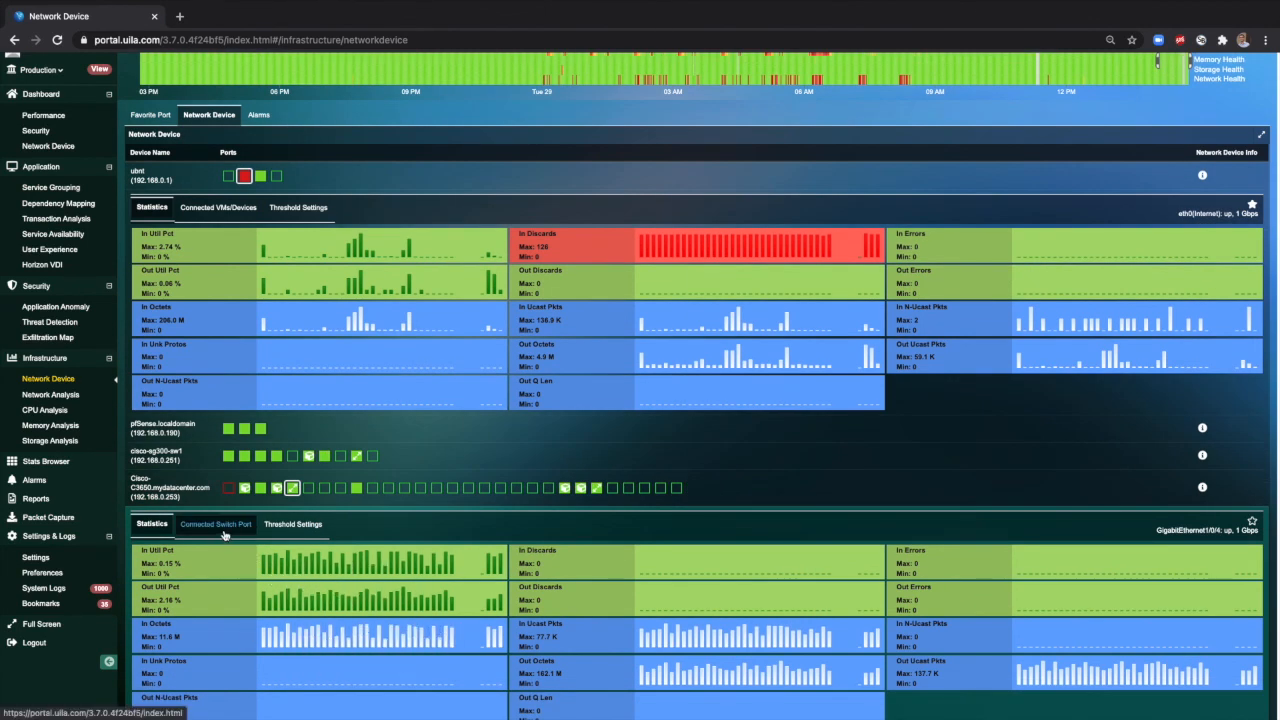
left_click(215, 524)
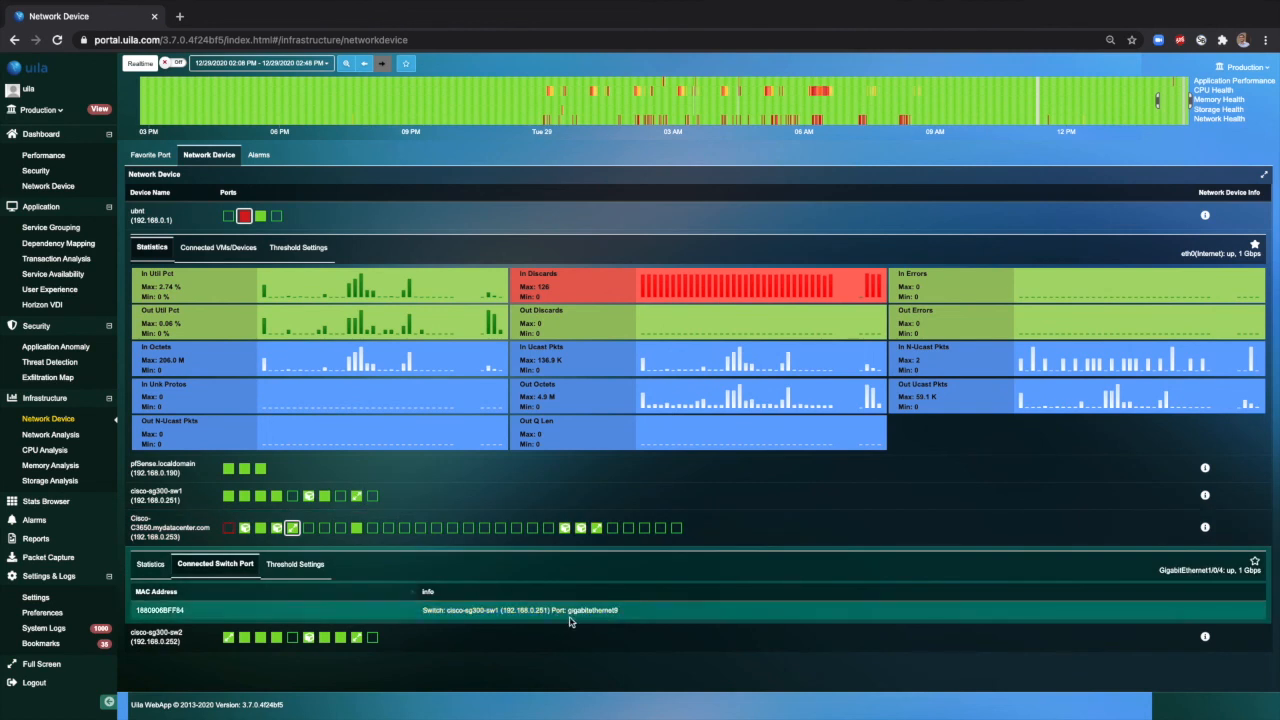